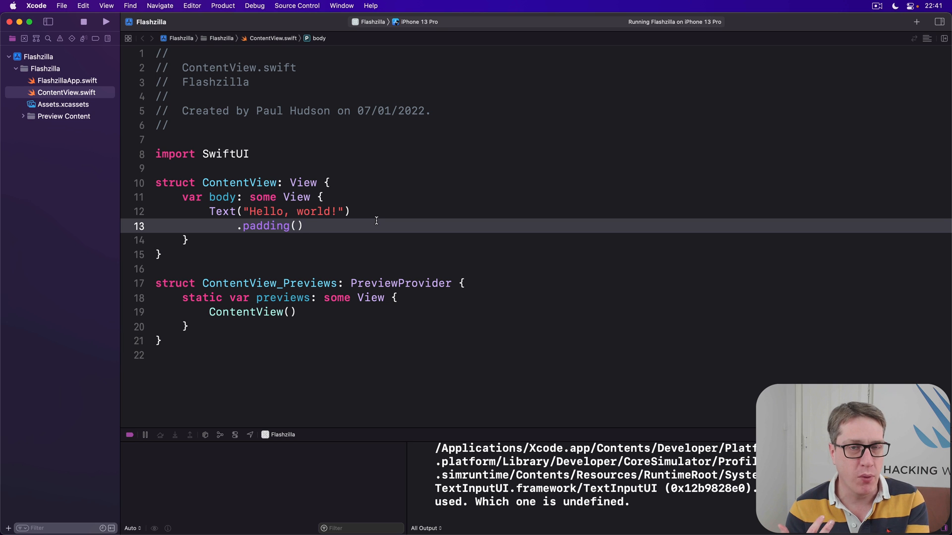
{"action": "left_click", "coordinate": [304, 226]}
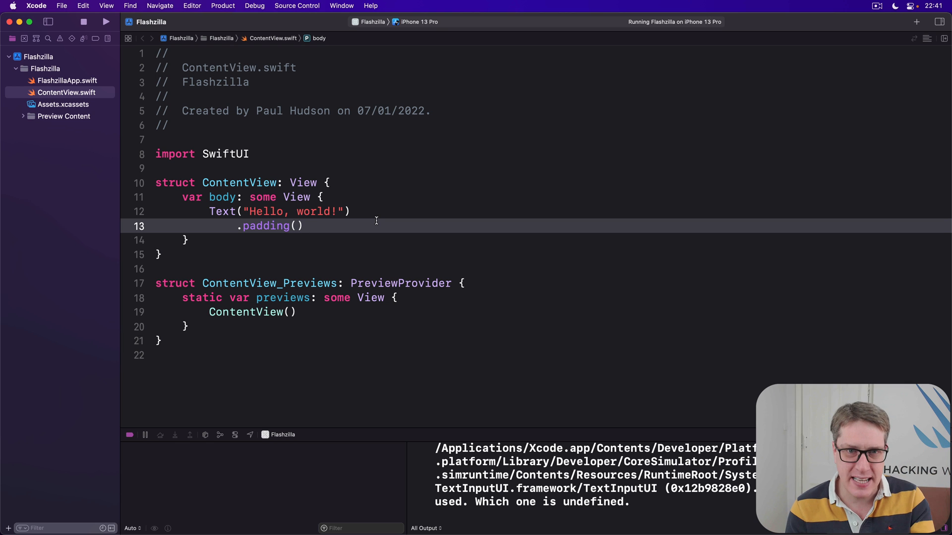
{"action": "left_click", "coordinate": [303, 226]}
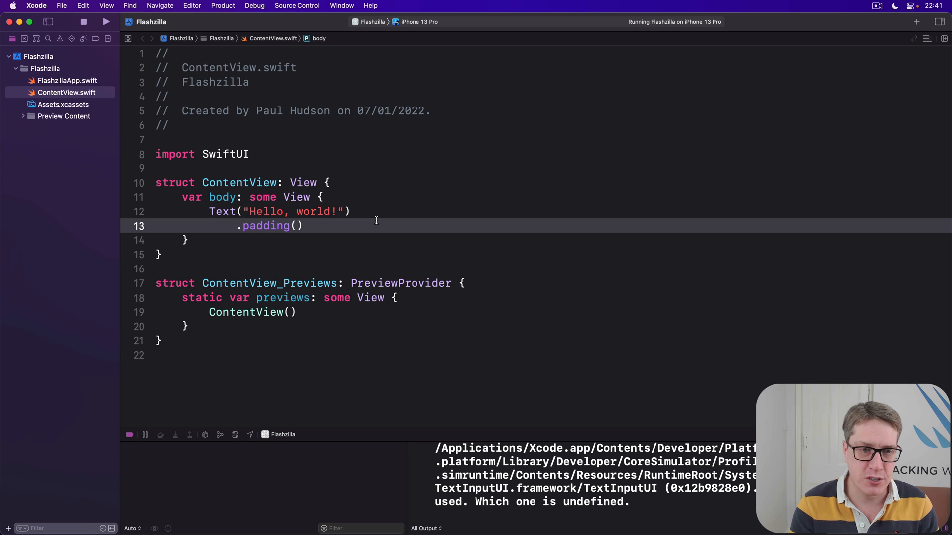
{"action": "left_click", "coordinate": [303, 226]}
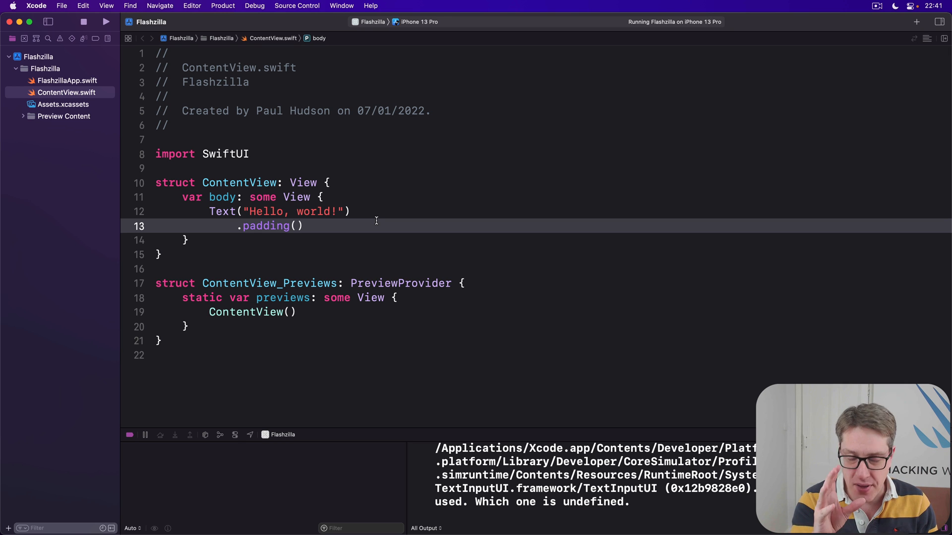
{"action": "left_click", "coordinate": [303, 226]}
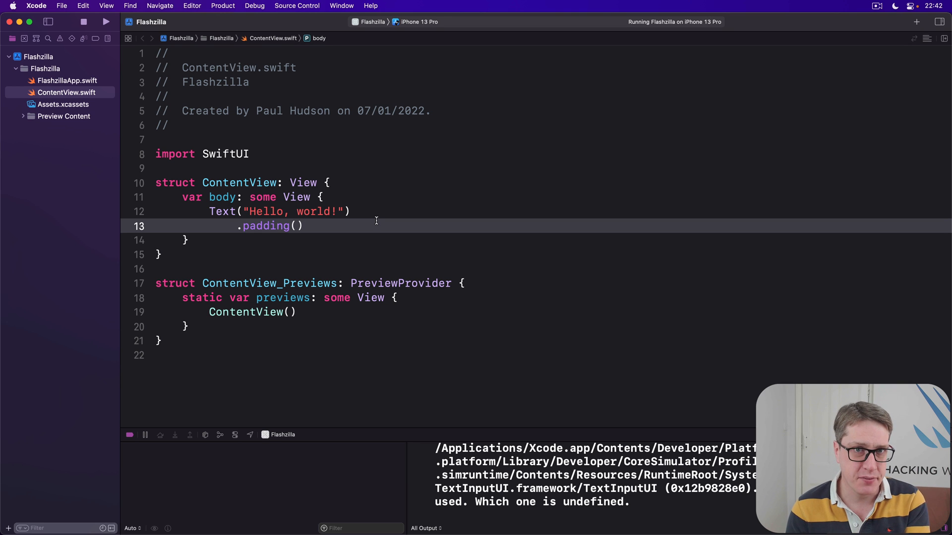
{"action": "key", "text": "Return"}
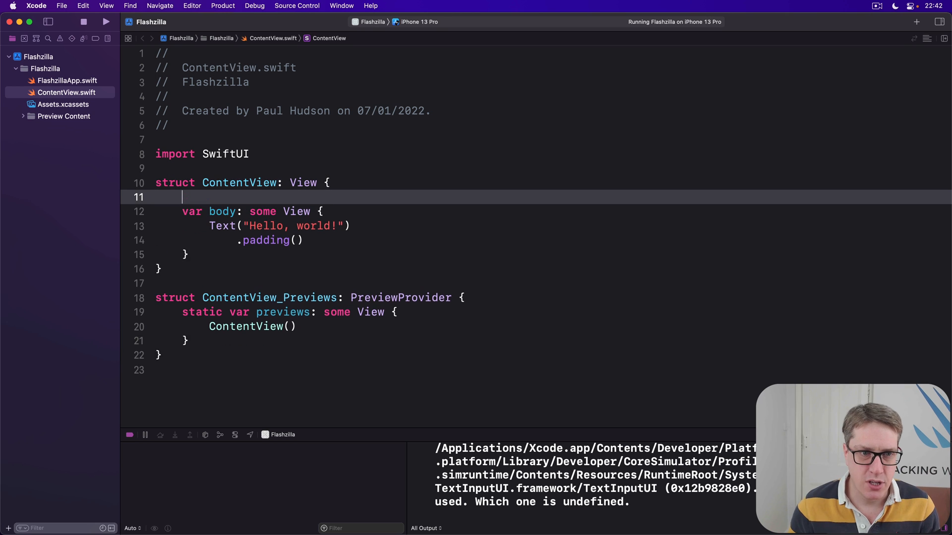
{"action": "key", "text": "return"}
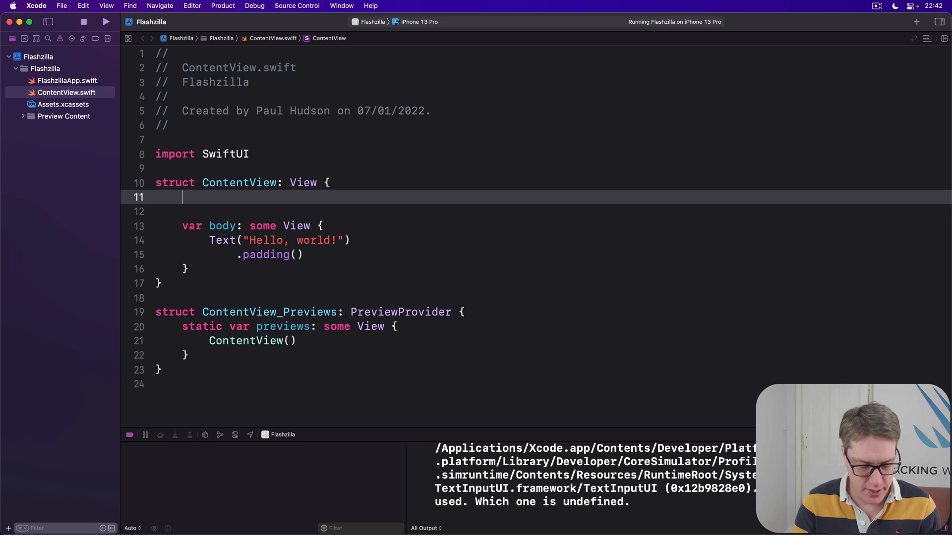
{"action": "type", "text": "@Environment"}
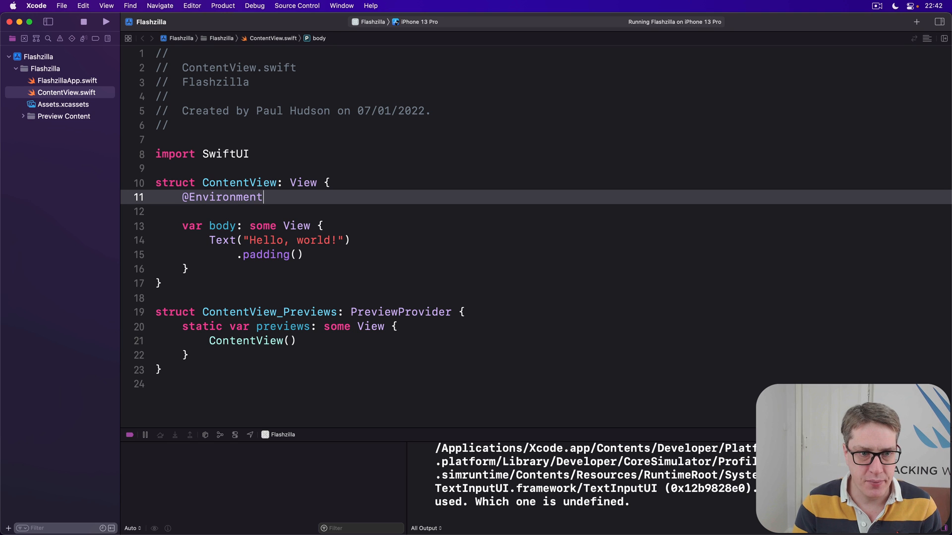
{"action": "type", "text": "(\\."}
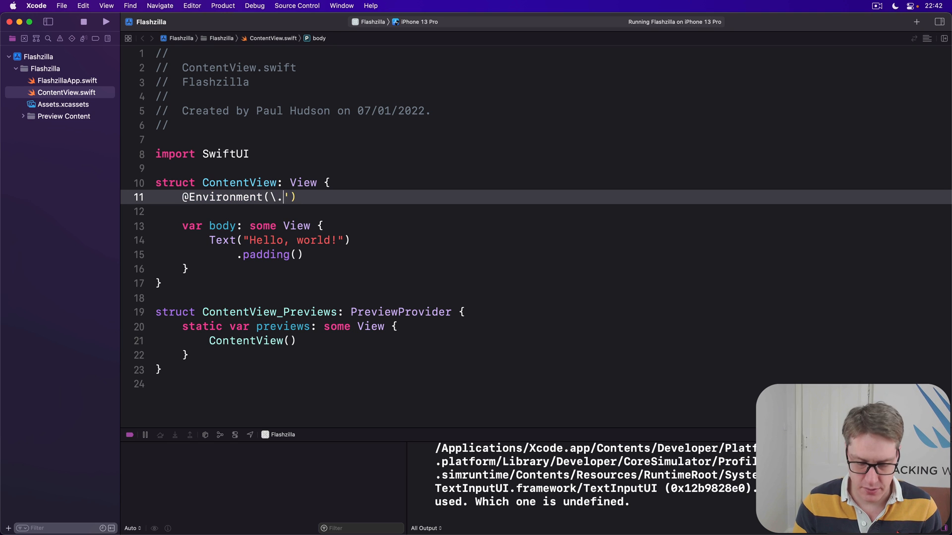
{"action": "type", "text": "accessibilityDifferentiateWithoutColor"}
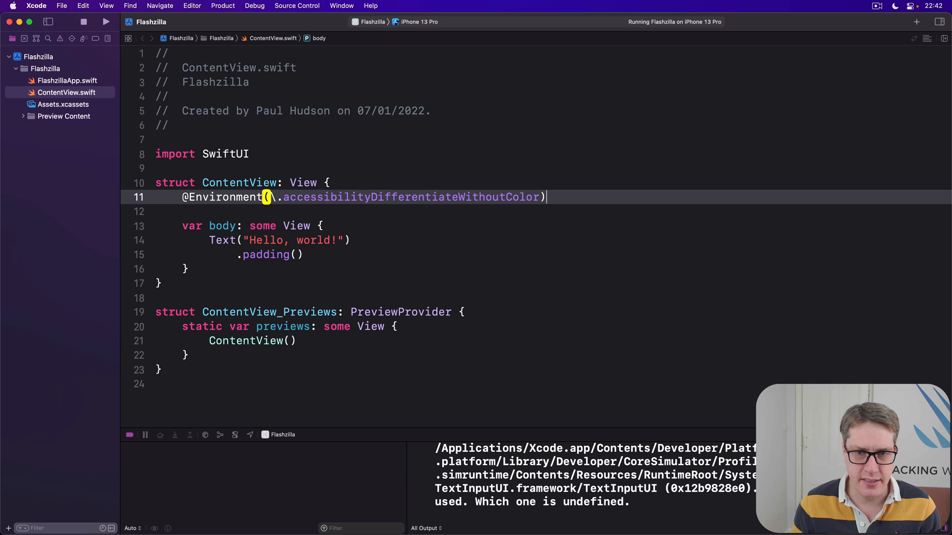
{"action": "type", "text": "var differentiateWithoutColor"}
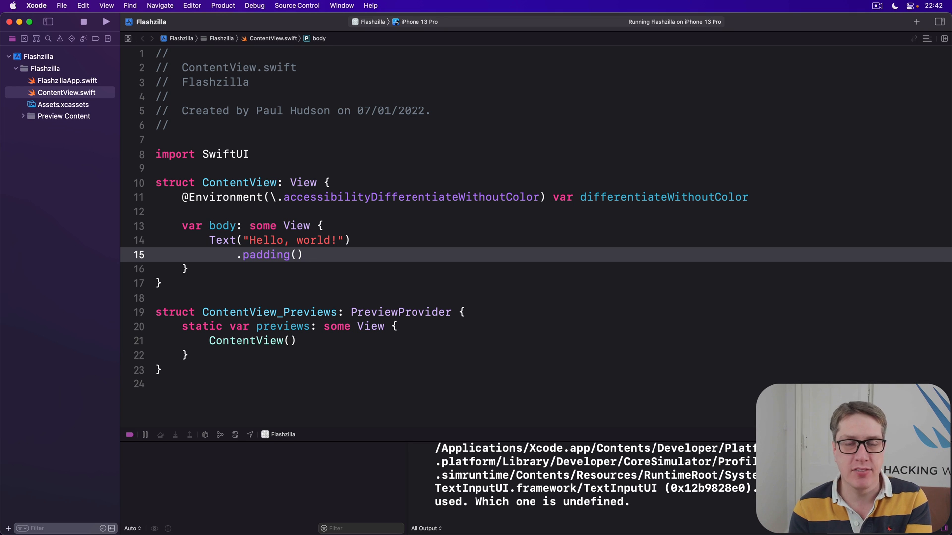
Step: Replace Hello, world! with an HStack of conditional checkmark and white Success in a black-or-green capsule
{"action": "left_click", "coordinate": [303, 254]}
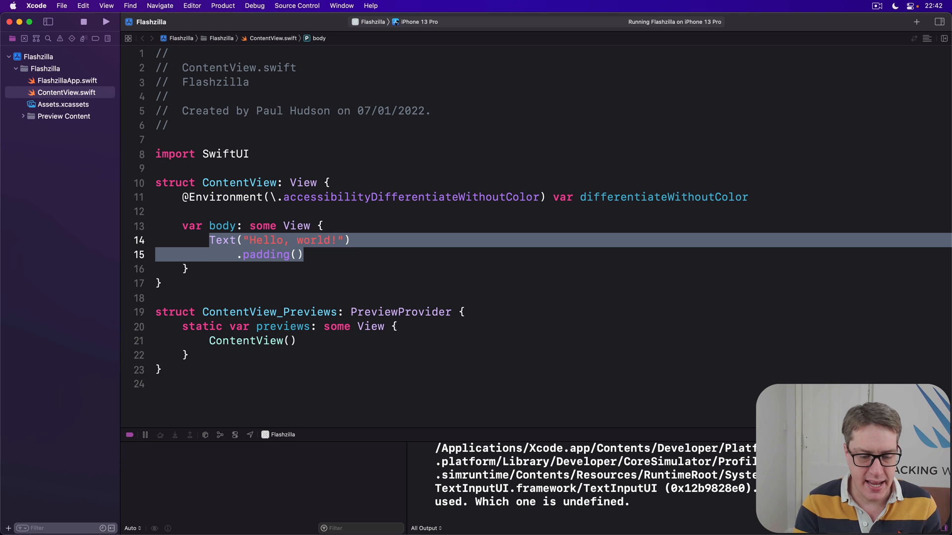
{"action": "type", "text": "HStack {"}
{"action": "type", "text": "Image(systemName: \"checkmark.circle"}
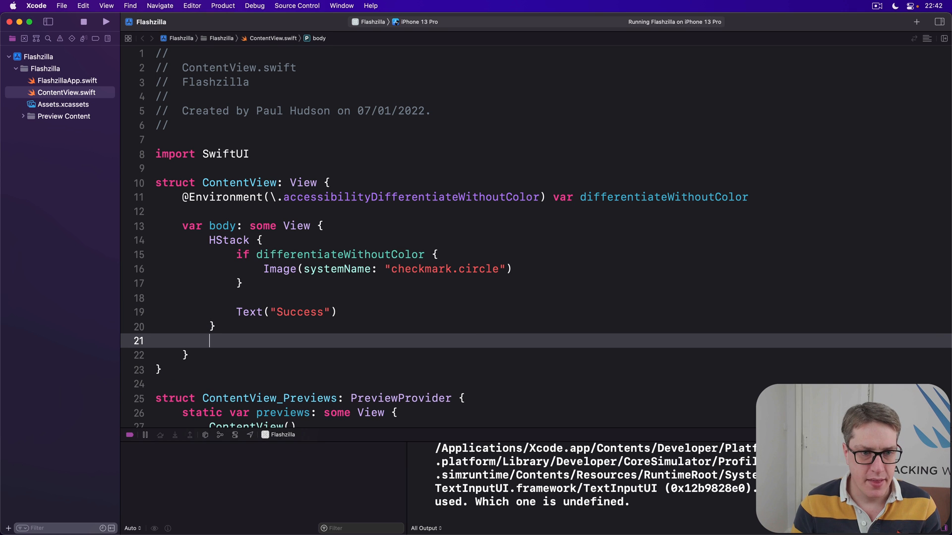
{"action": "type", "text": ".padding()"}
{"action": "type", "text": ".background(differentiateWithoutColor "}
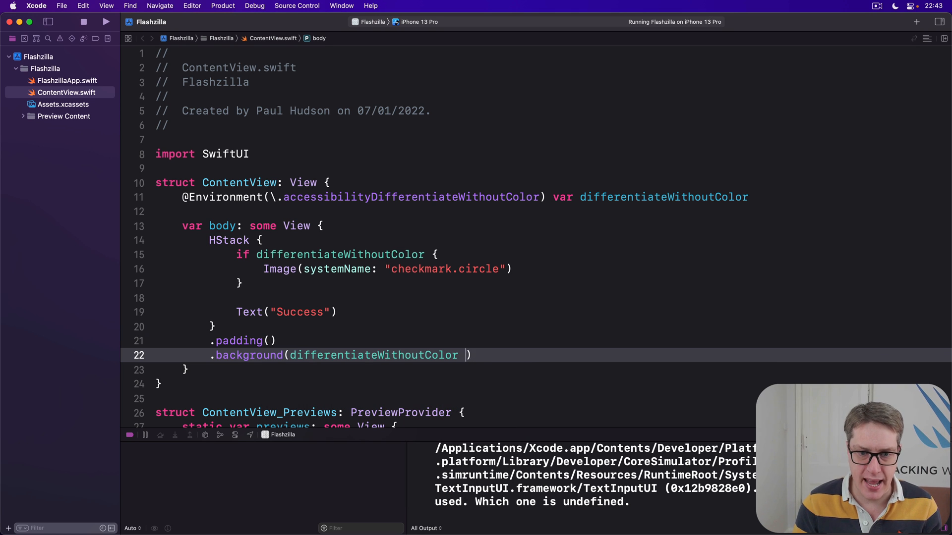
{"action": "type", "text": "? .black"}
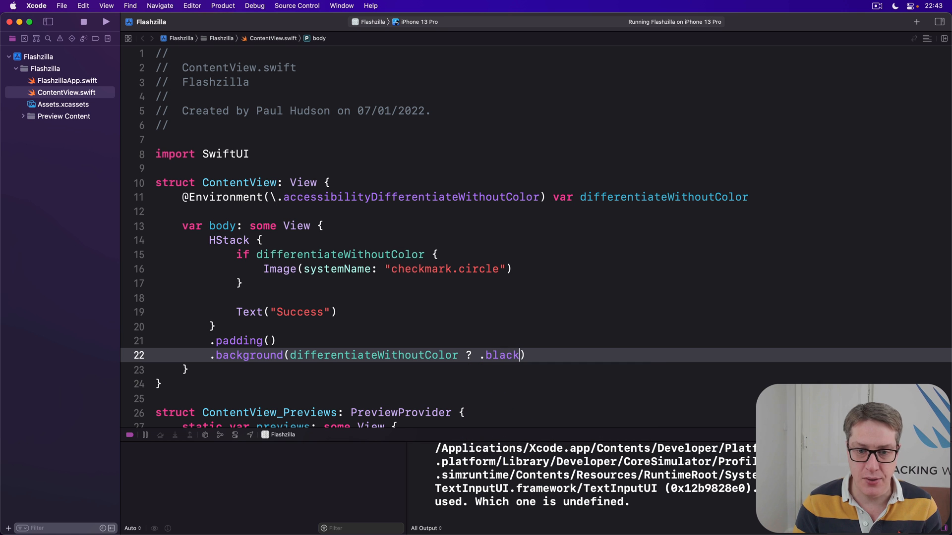
{"action": "type", "text": ": .green"}
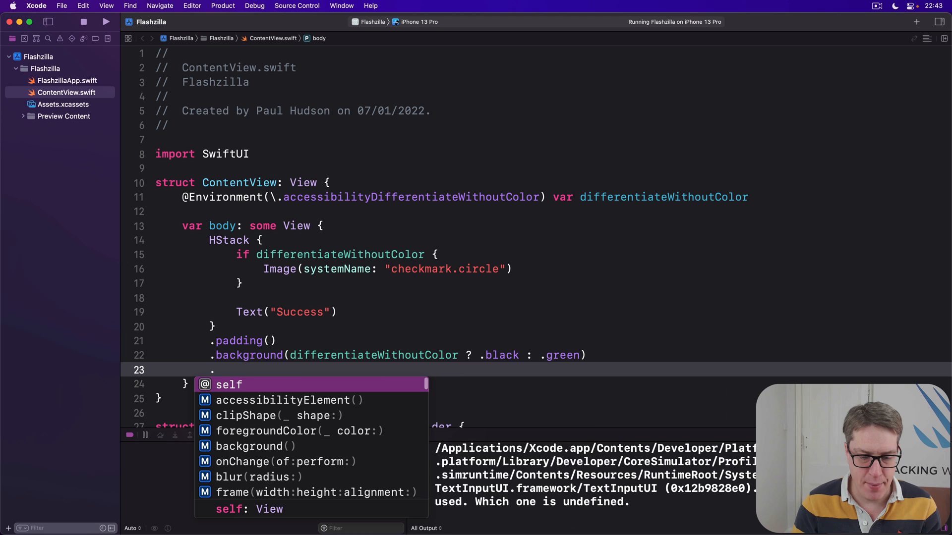
{"action": "type", "text": "foregroundColor(.white"}
{"action": "type", "text": ".clipShape("}
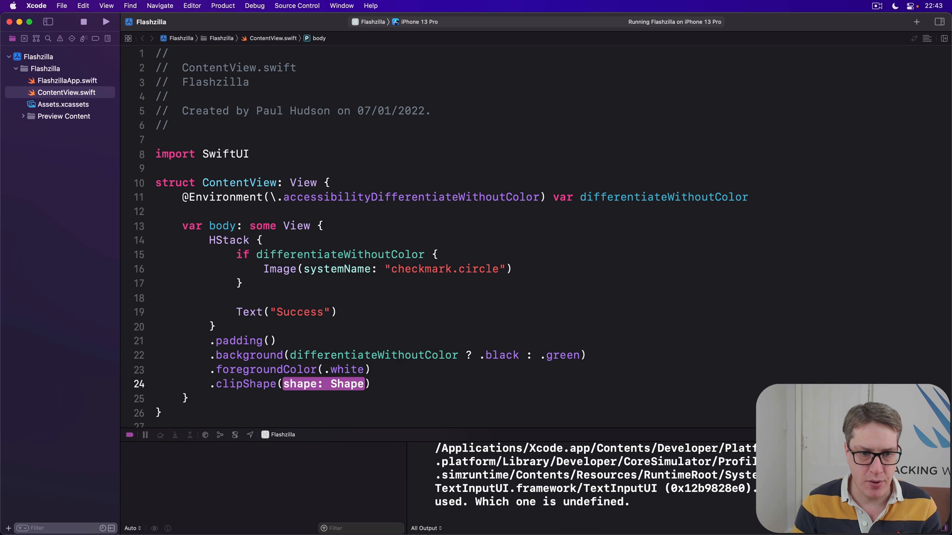
{"action": "type", "text": "Capsule()"}
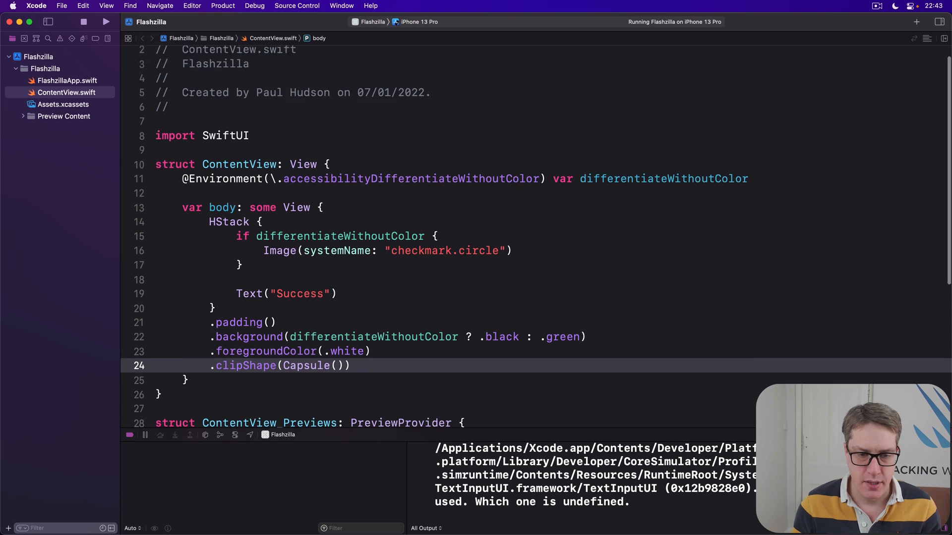
Step: Build and run the app on the iPhone 13 Pro simulator
{"action": "left_click", "coordinate": [106, 22]}
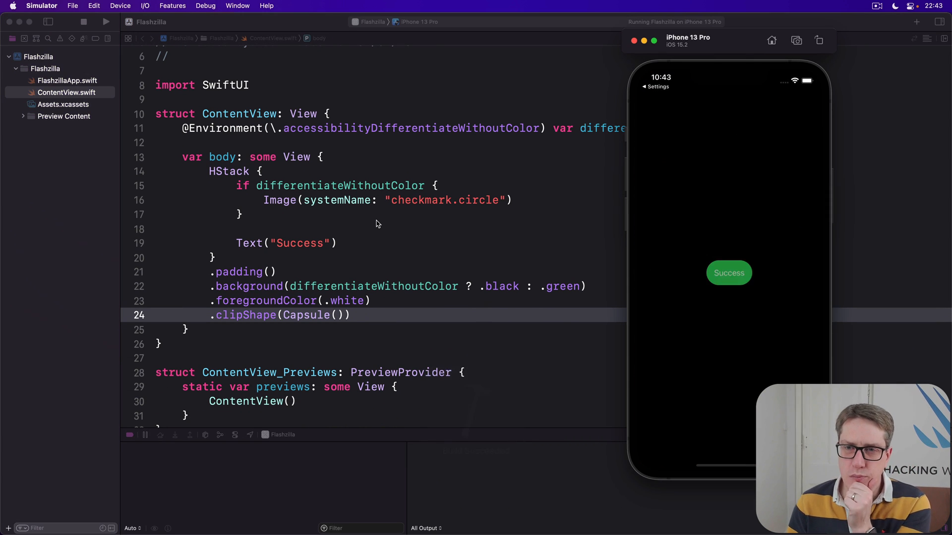
{"action": "mouse_move", "coordinate": [377, 221]}
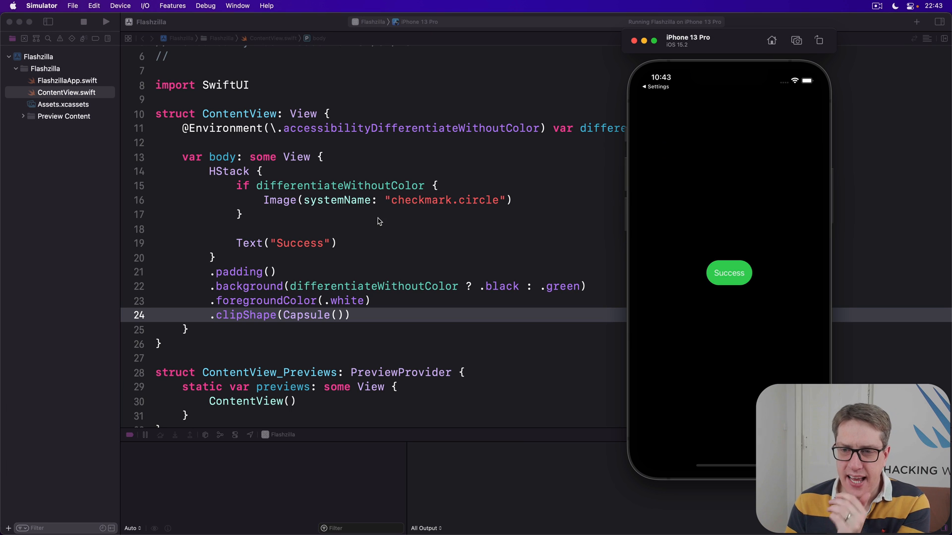
{"action": "mouse_move", "coordinate": [681, 227]}
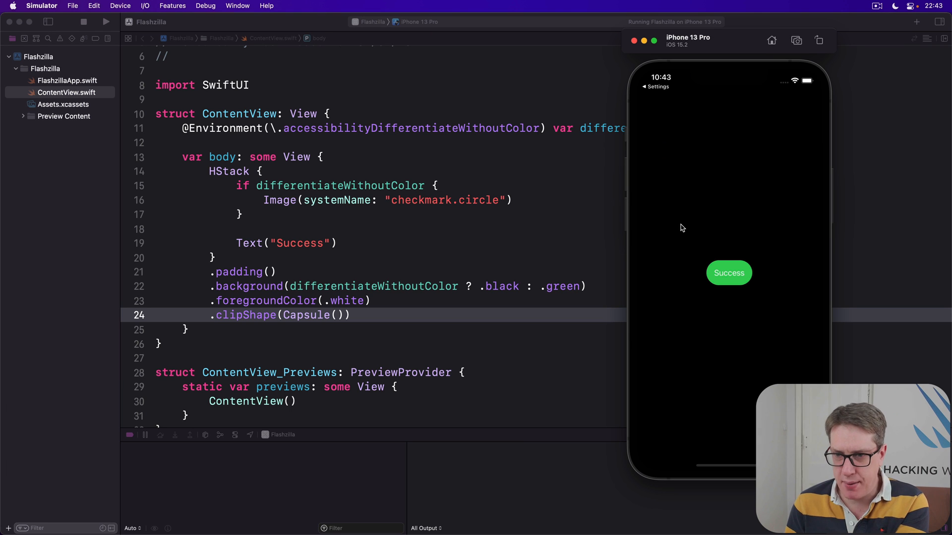
{"action": "mouse_move", "coordinate": [921, 208]}
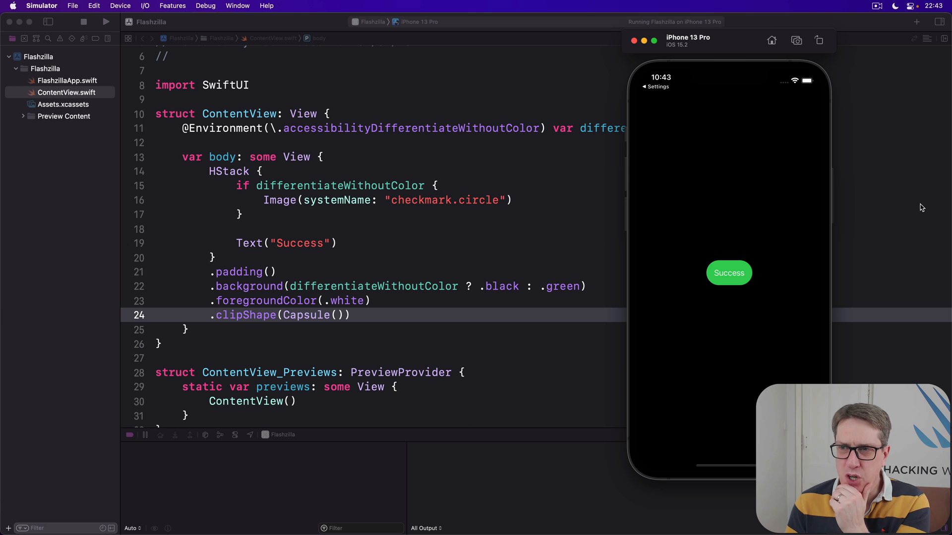
{"action": "mouse_move", "coordinate": [704, 43]}
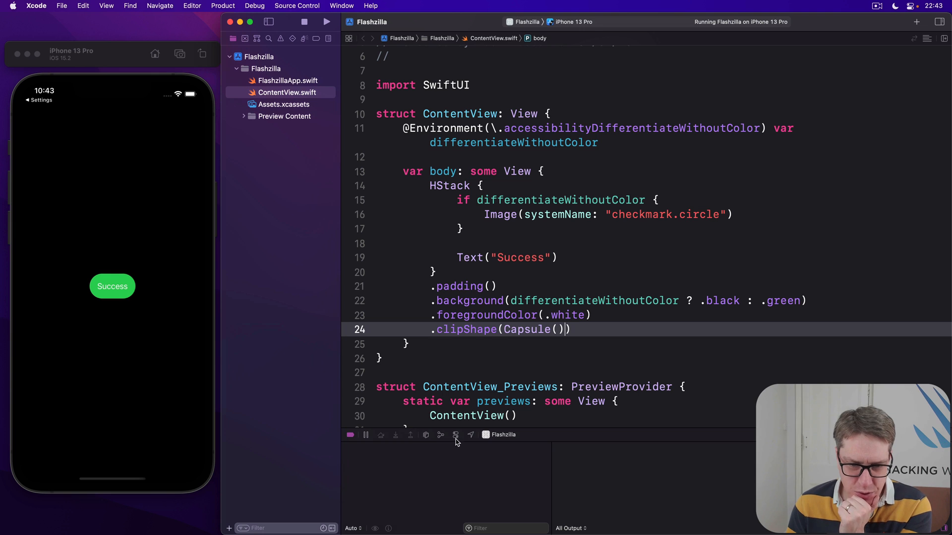
{"action": "mouse_move", "coordinate": [455, 435]}
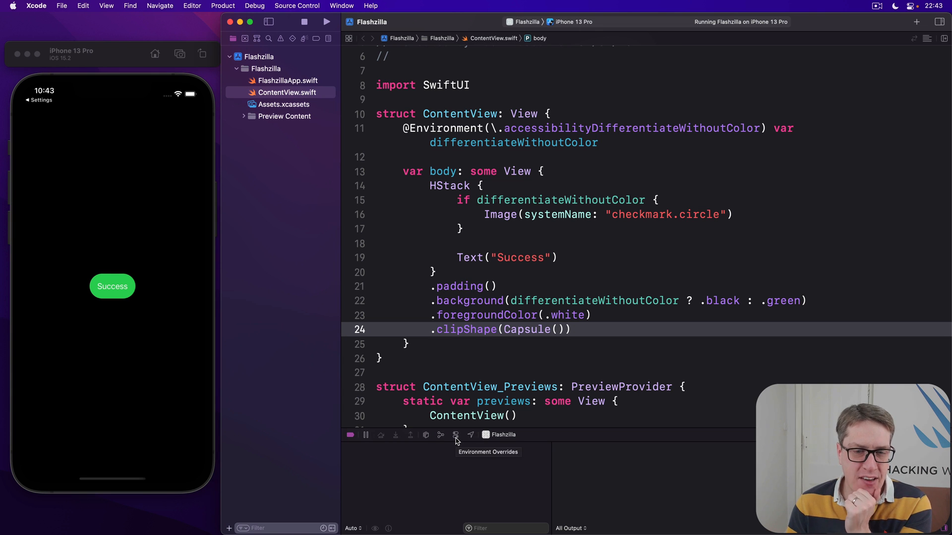
Step: Enable accessibility overrides and toggle Differentiate Without Color to see the checkmark beside Success
{"action": "left_click", "coordinate": [455, 434]}
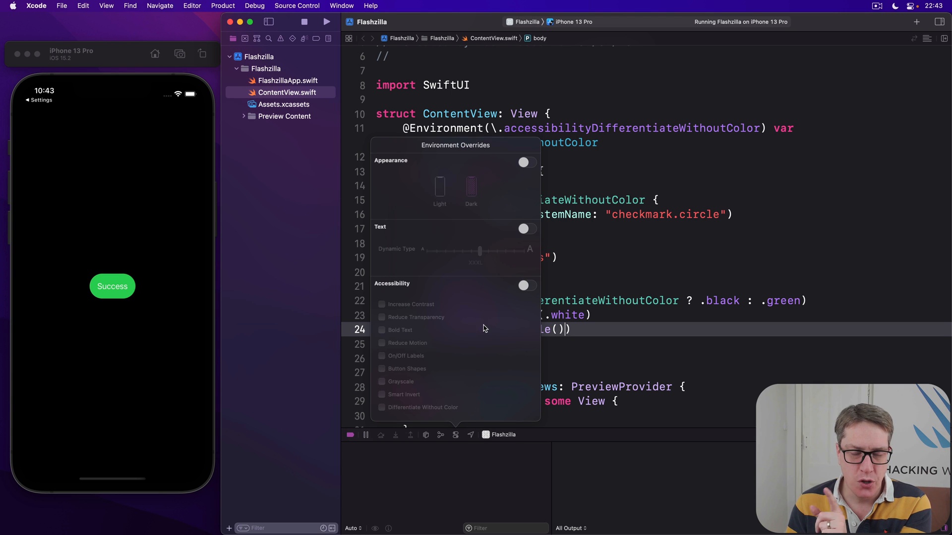
{"action": "mouse_move", "coordinate": [530, 287]}
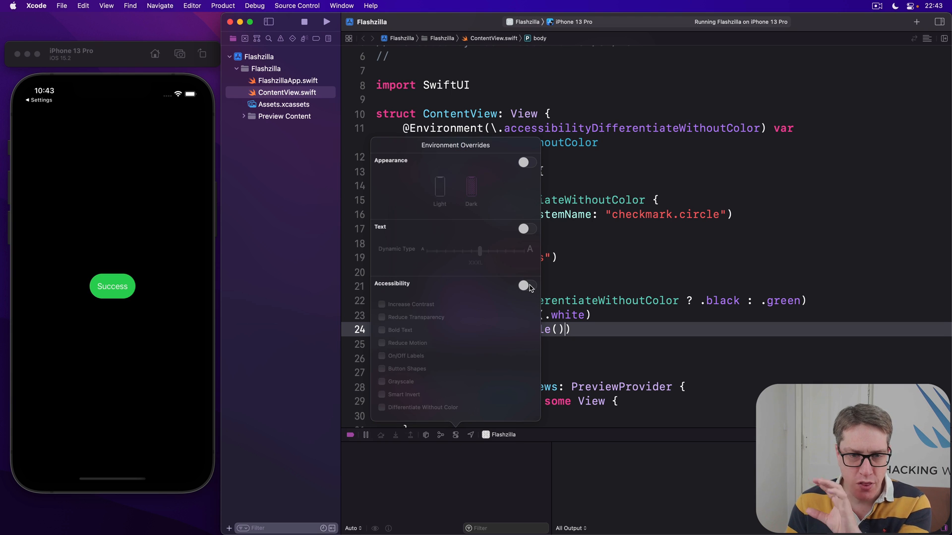
{"action": "left_click", "coordinate": [524, 286]}
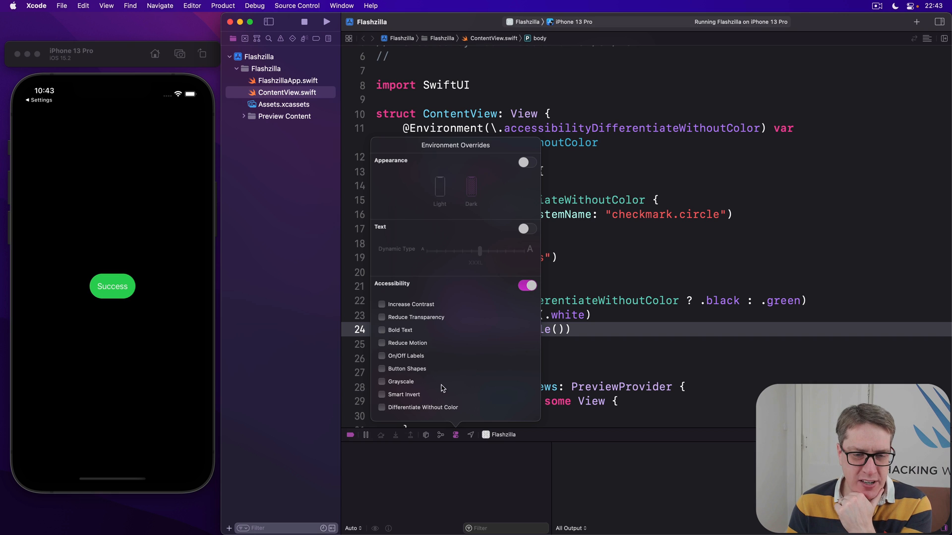
{"action": "left_click", "coordinate": [381, 407]}
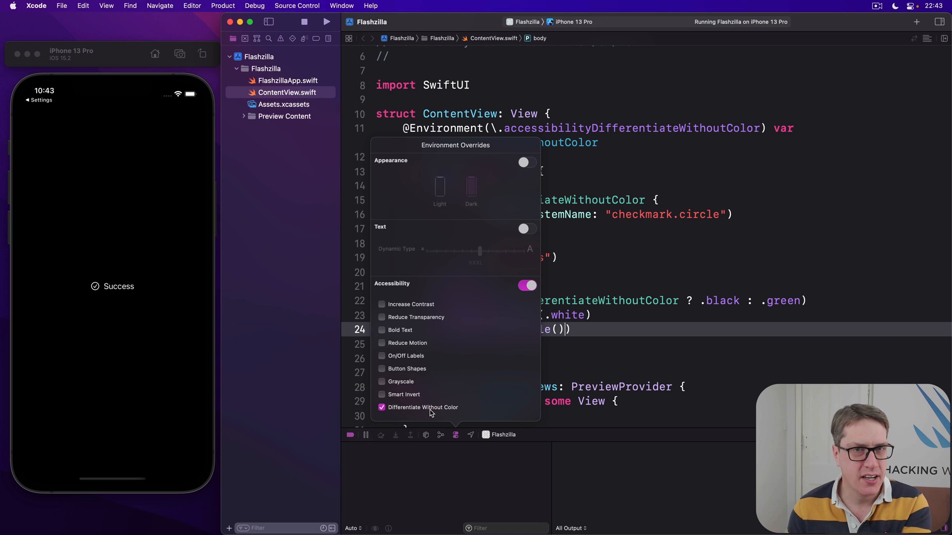
{"action": "left_click", "coordinate": [381, 407]}
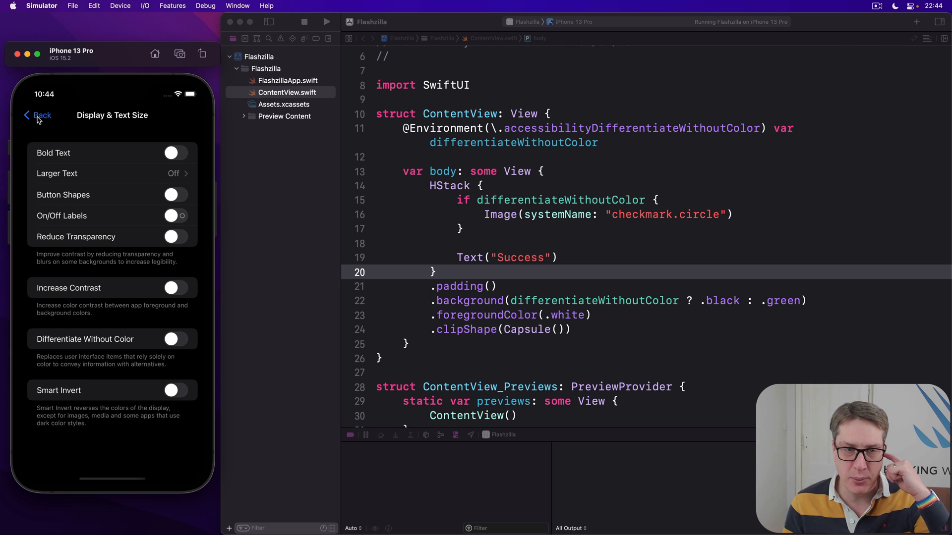
{"action": "left_click", "coordinate": [38, 115]}
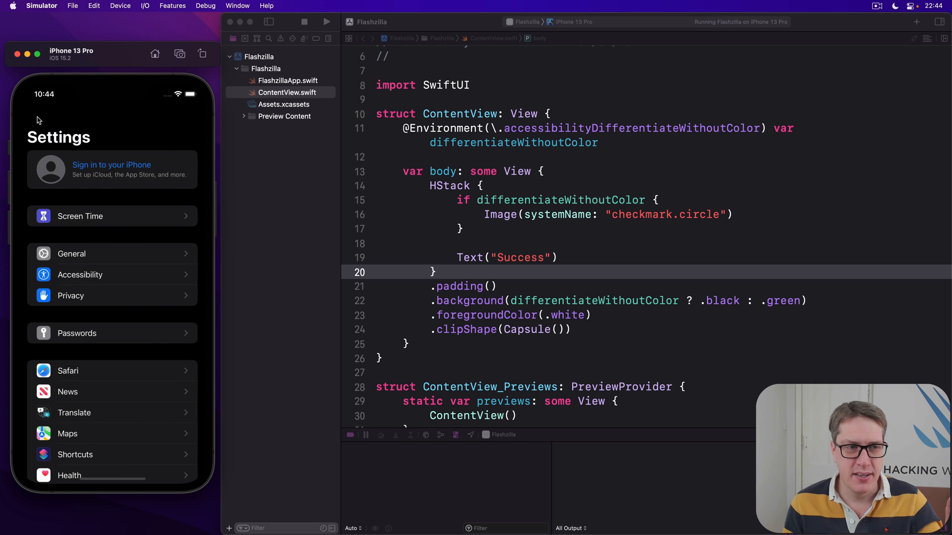
{"action": "mouse_move", "coordinate": [83, 278]}
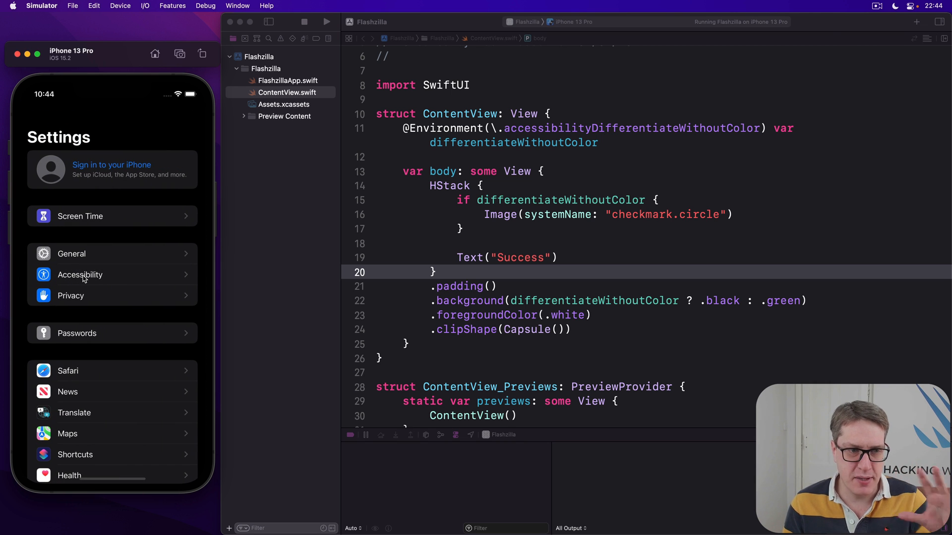
{"action": "left_click", "coordinate": [80, 275]}
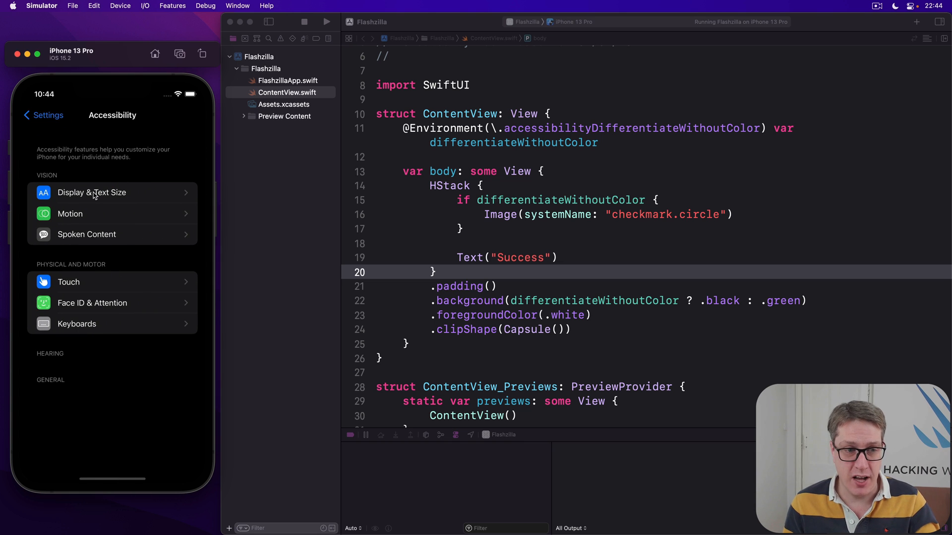
{"action": "mouse_move", "coordinate": [82, 427]}
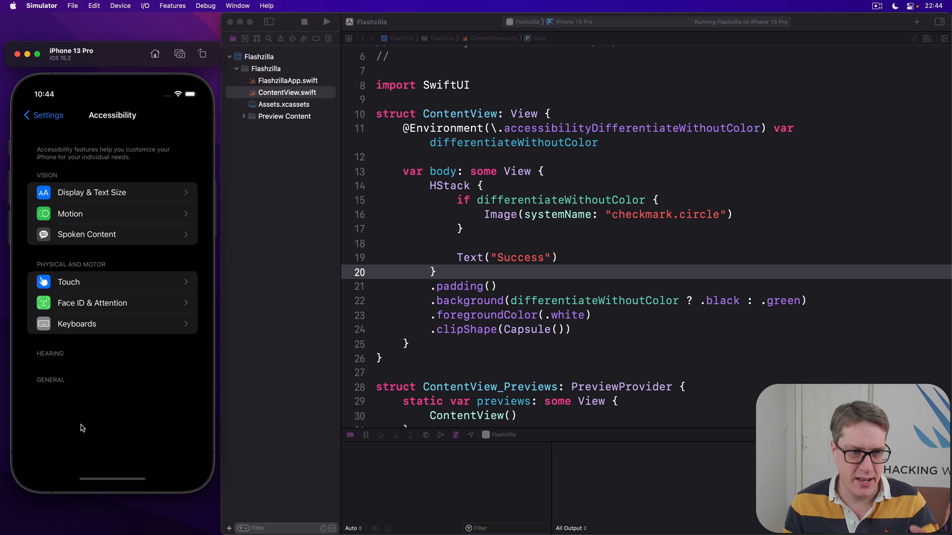
{"action": "left_click", "coordinate": [91, 193]}
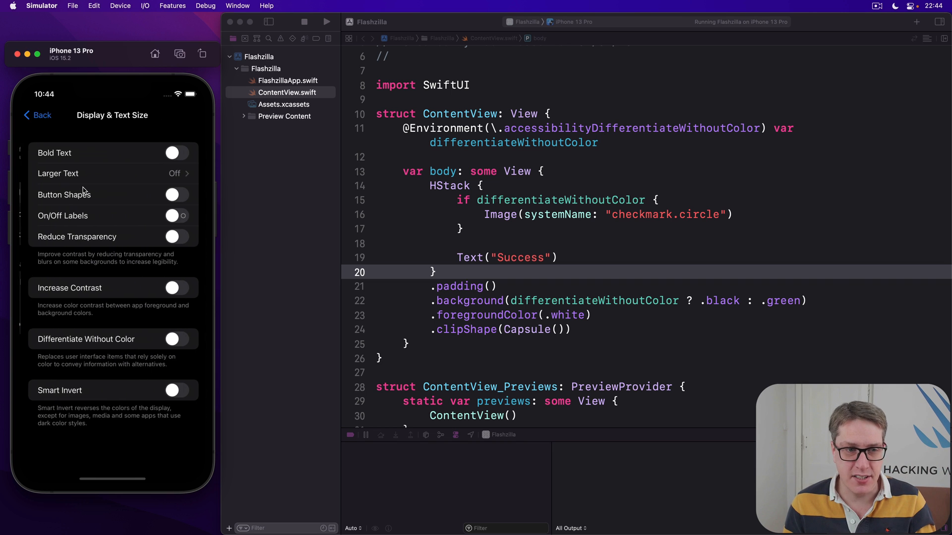
{"action": "left_click", "coordinate": [176, 339]}
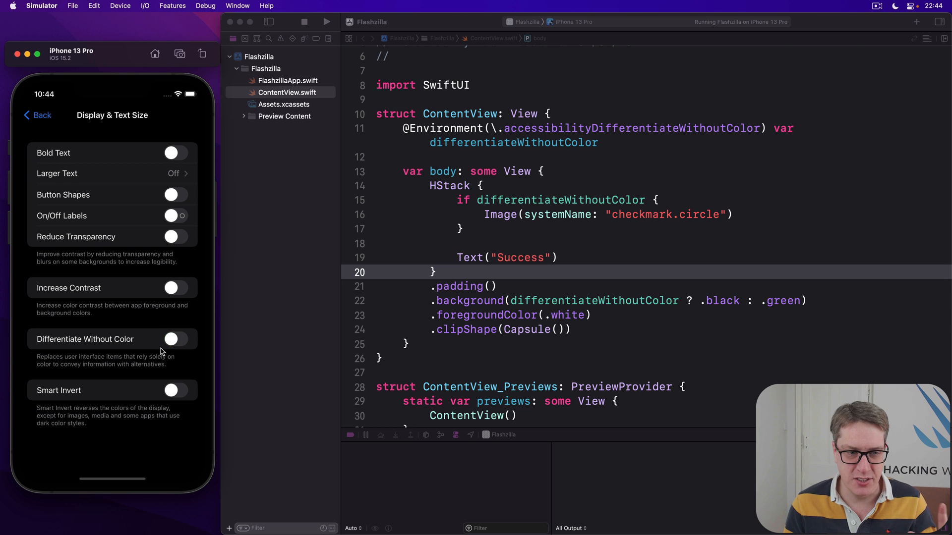
{"action": "mouse_move", "coordinate": [395, 405]}
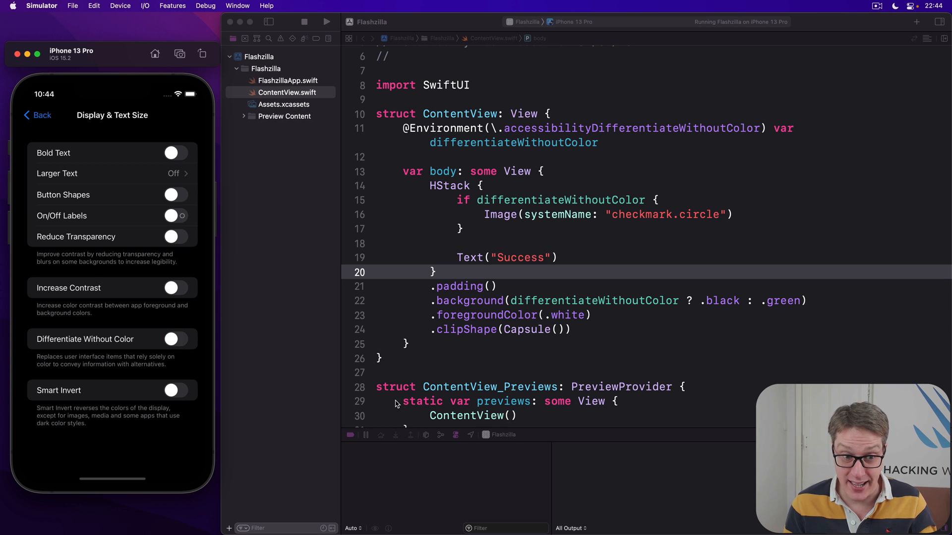
{"action": "mouse_move", "coordinate": [486, 322]}
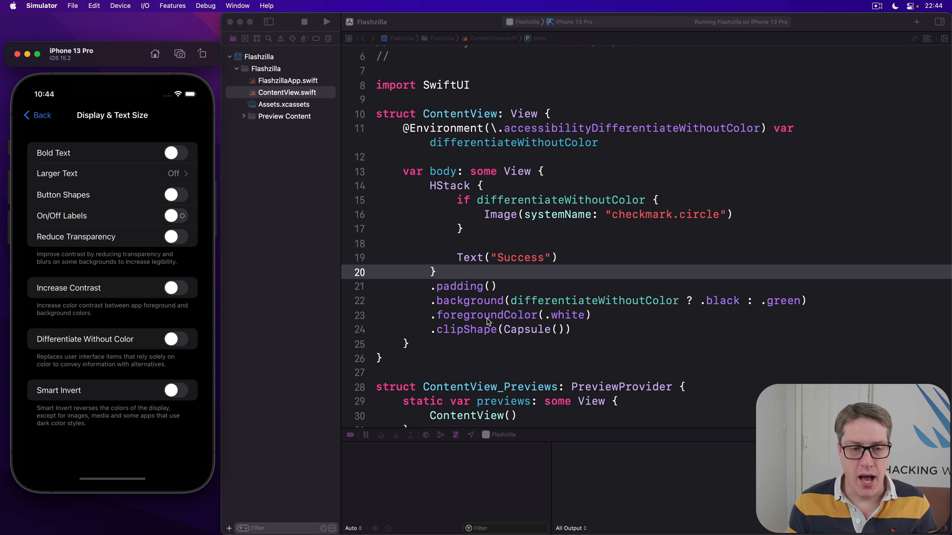
{"action": "left_click", "coordinate": [455, 435]}
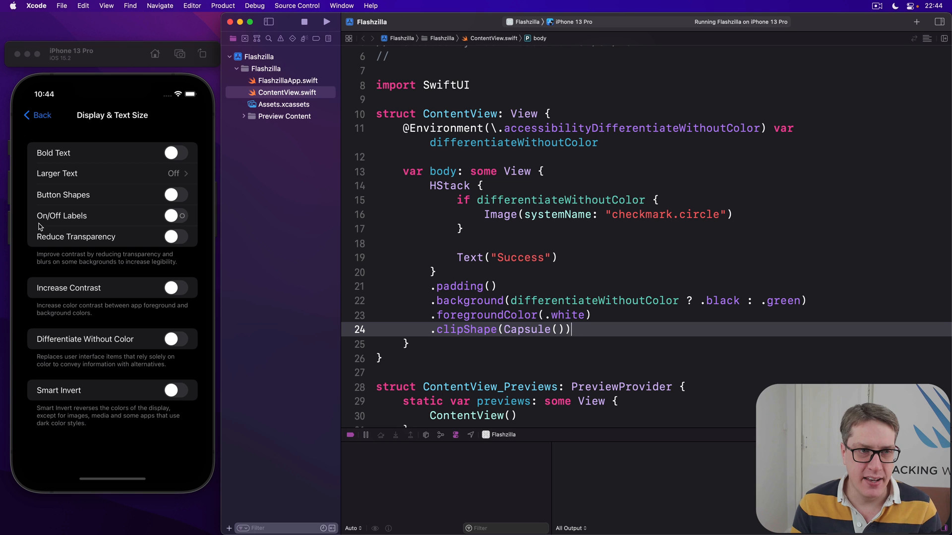
Step: Bring Simulator forward and go back from Accessibility into the Motion settings
{"action": "left_click", "coordinate": [113, 115]}
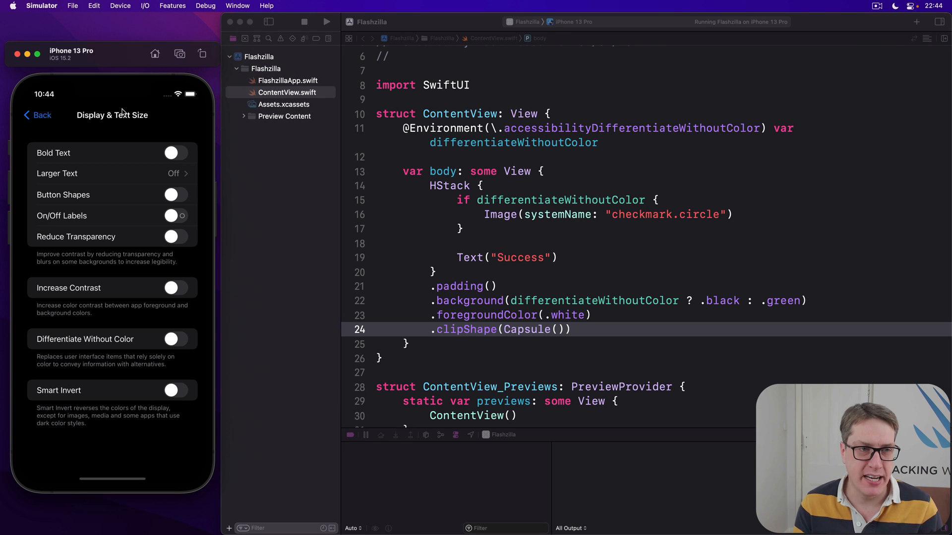
{"action": "left_click", "coordinate": [36, 114]}
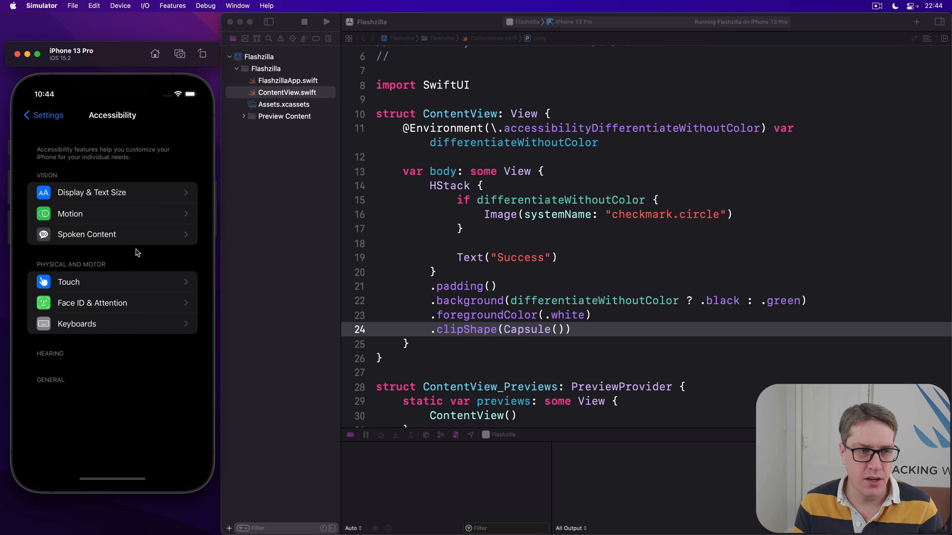
{"action": "left_click", "coordinate": [70, 214]}
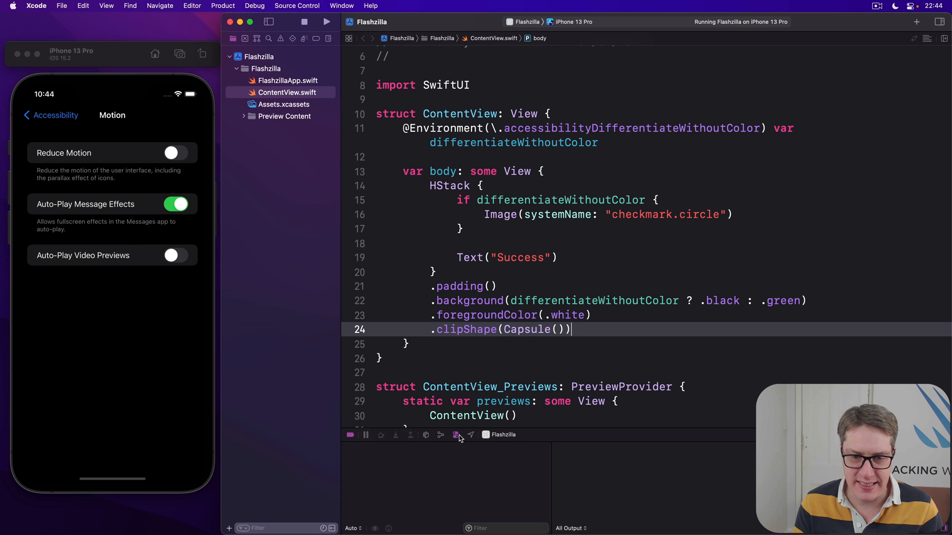
{"action": "left_click", "coordinate": [455, 435]}
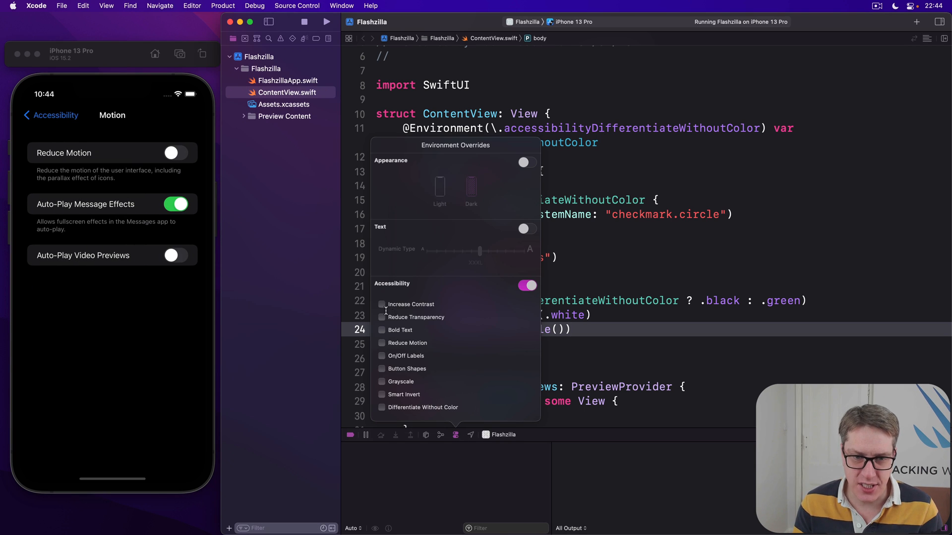
{"action": "mouse_move", "coordinate": [678, 302]}
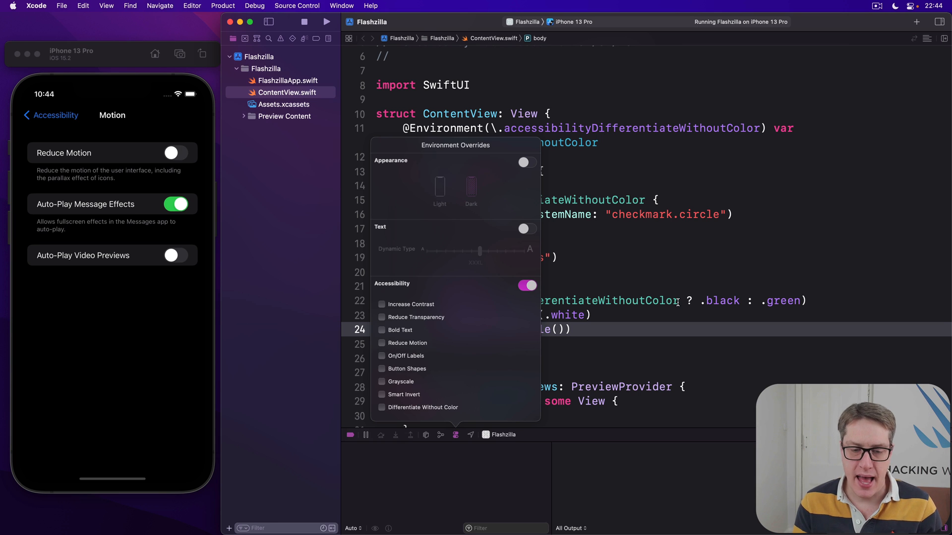
{"action": "left_click", "coordinate": [571, 329]}
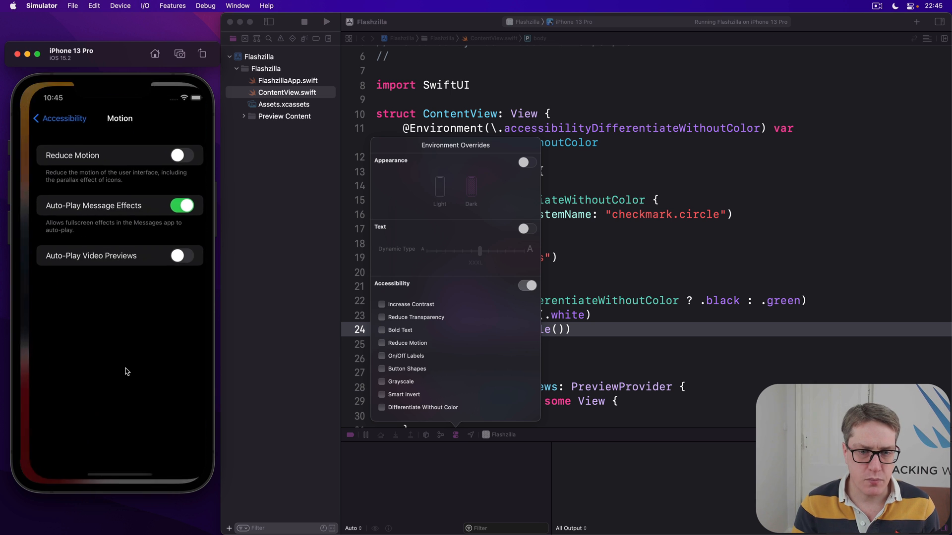
{"action": "left_click", "coordinate": [381, 343]}
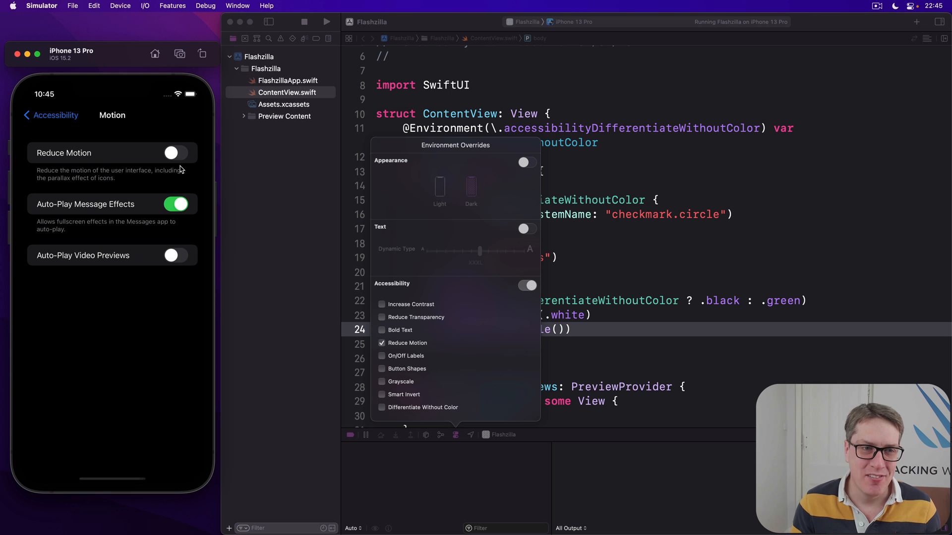
{"action": "left_click", "coordinate": [176, 152]}
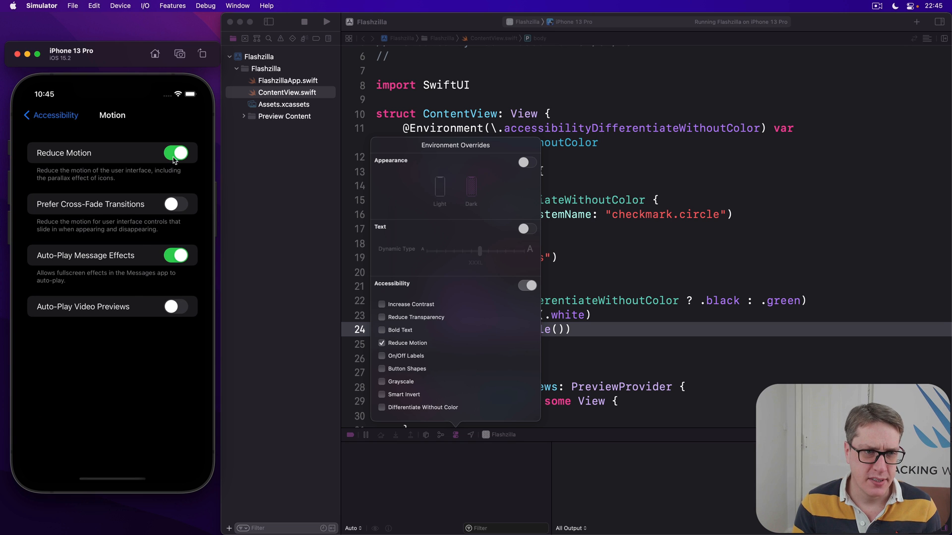
{"action": "left_click", "coordinate": [176, 153]}
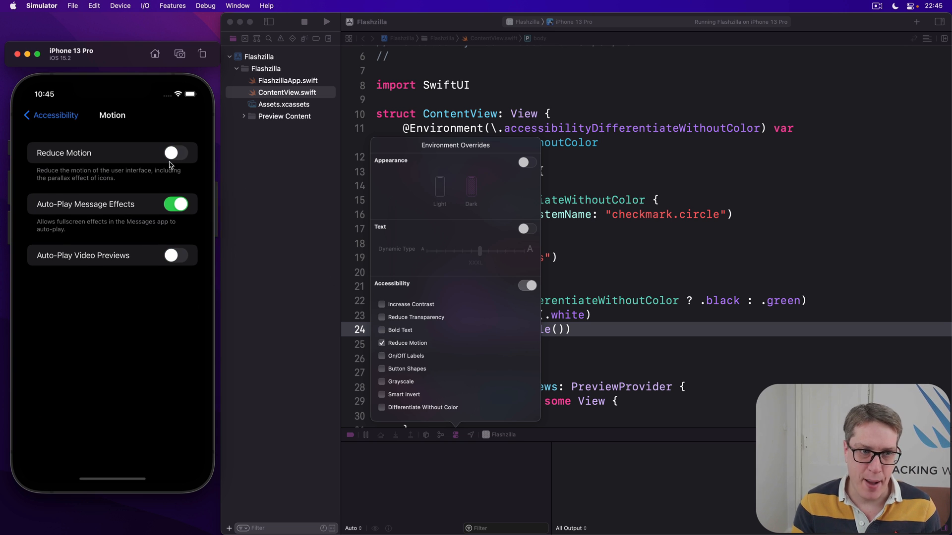
{"action": "mouse_move", "coordinate": [638, 311]}
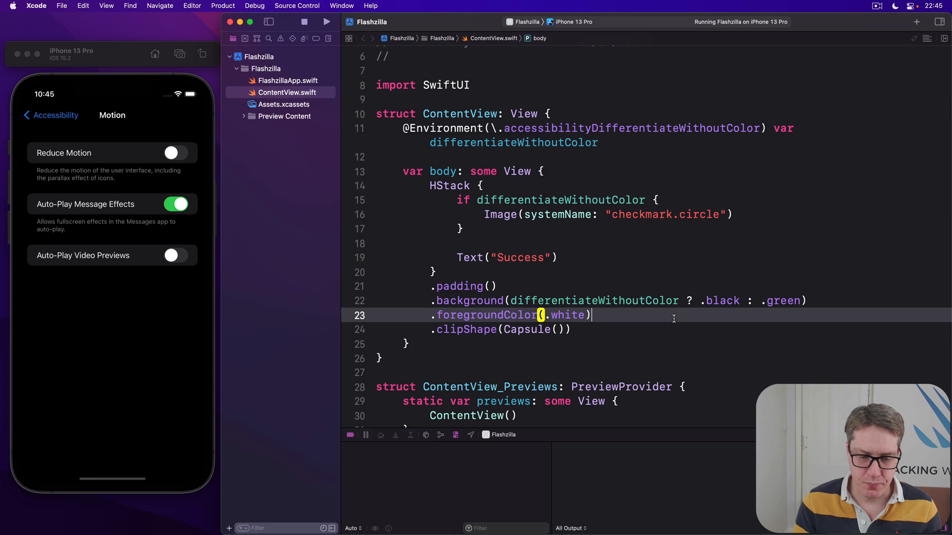
{"action": "scroll", "scroll_direction": "up", "scroll_amount": 3}
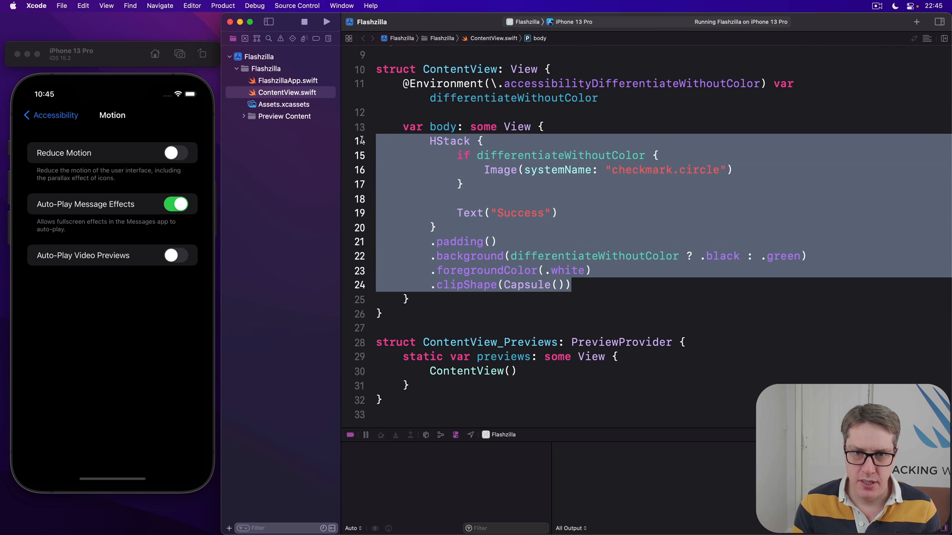
{"action": "key", "text": "Delete"}
{"action": "type", "text": "R"}
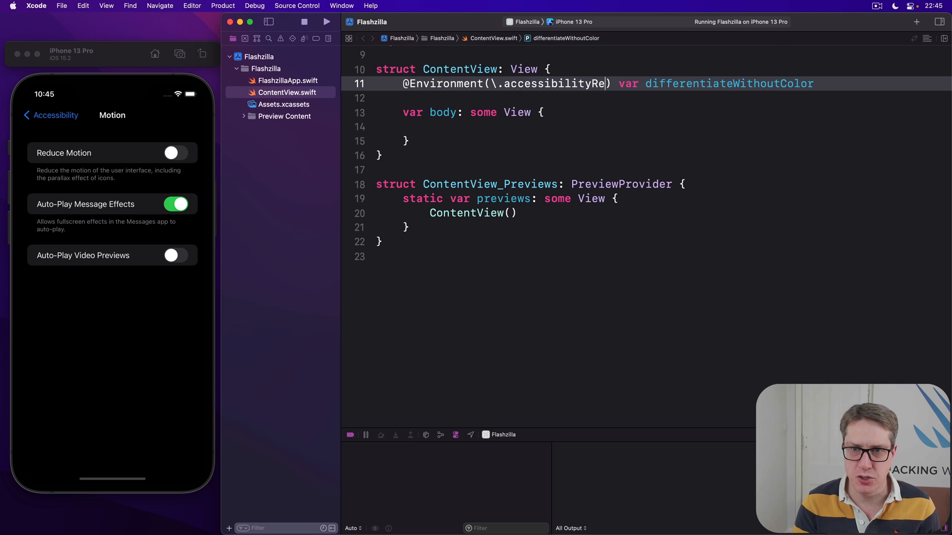
{"action": "type", "text": "duceMotion"}
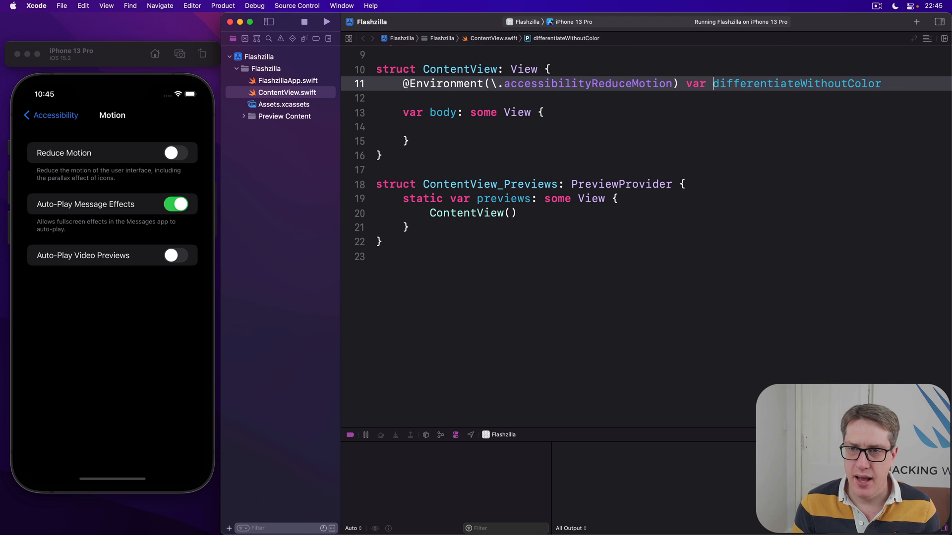
{"action": "type", "text": "reduceMo"}
{"action": "type", "text": "@State"}
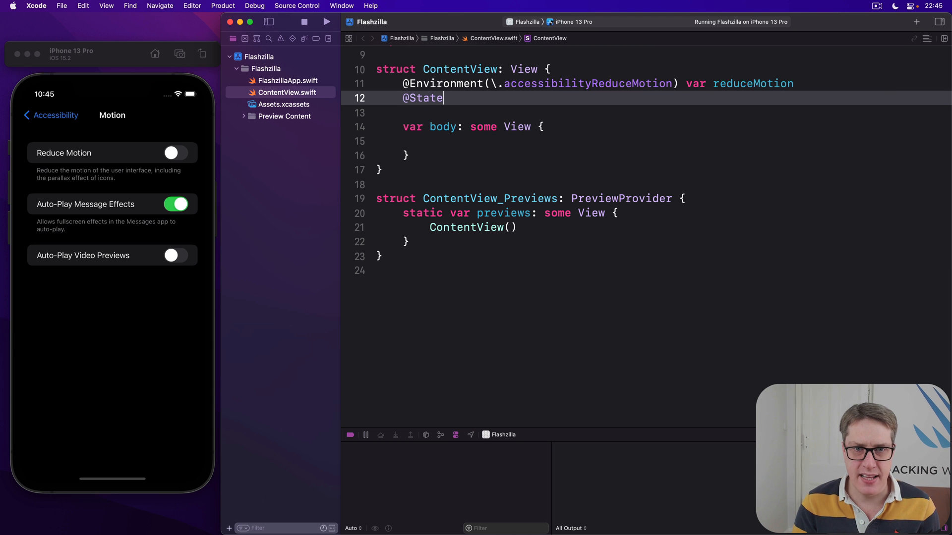
{"action": "type", "text": "private var sc"}
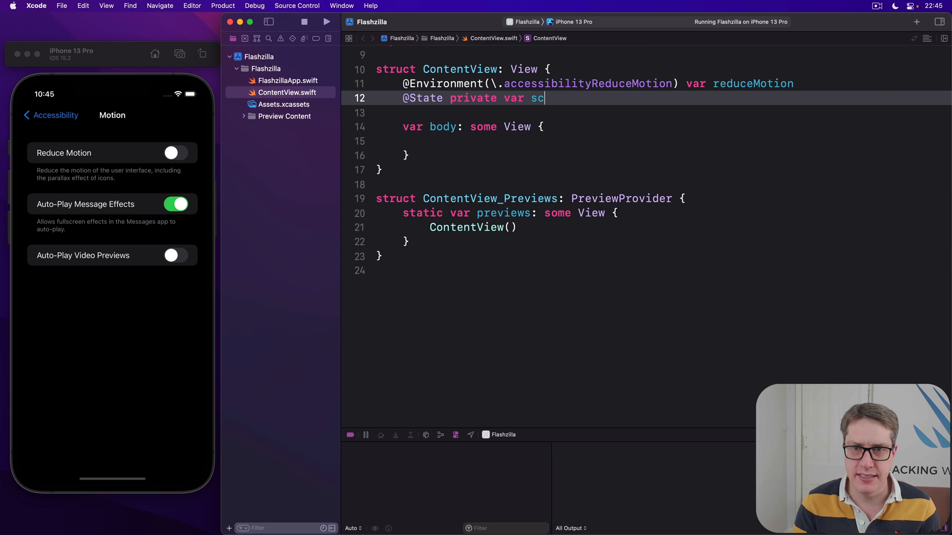
{"action": "type", "text": "ale = 1.0"}
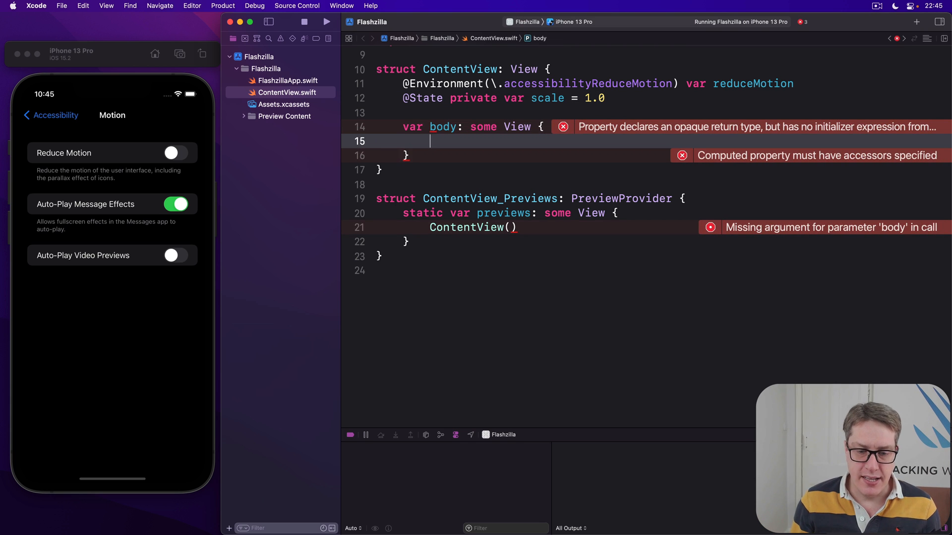
Step: Add Hello, world! text whose tap multiplies scale by 1.5, animated unless reduceMotion, then run
{"action": "type", "text": "Text(\"He\")"}
{"action": "type", "text": ".scaleEffect(scale"}
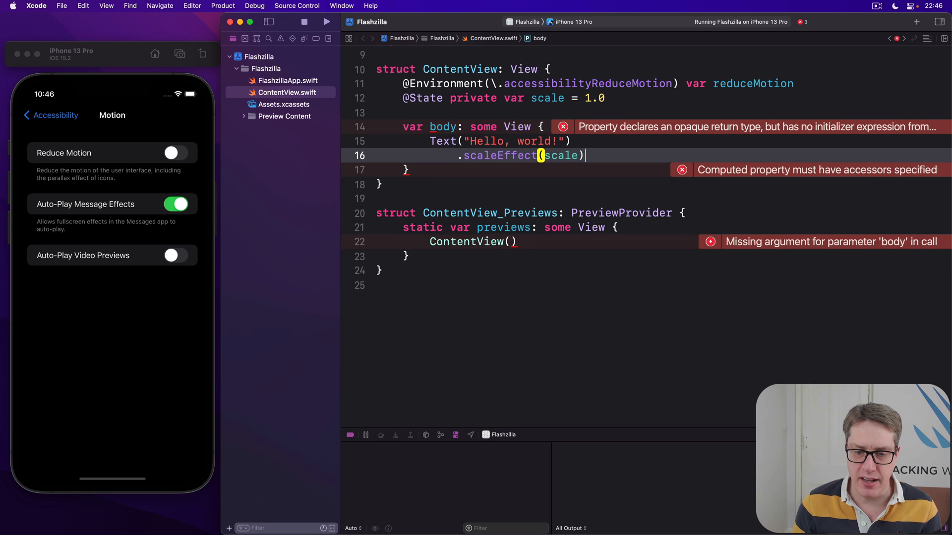
{"action": "type", "text": ".onTapGesture {"}
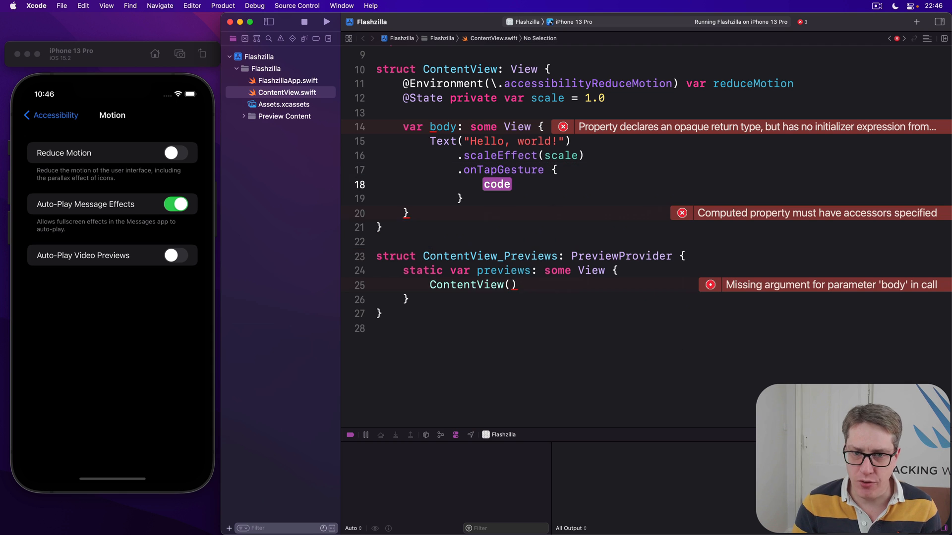
{"action": "type", "text": "if"}
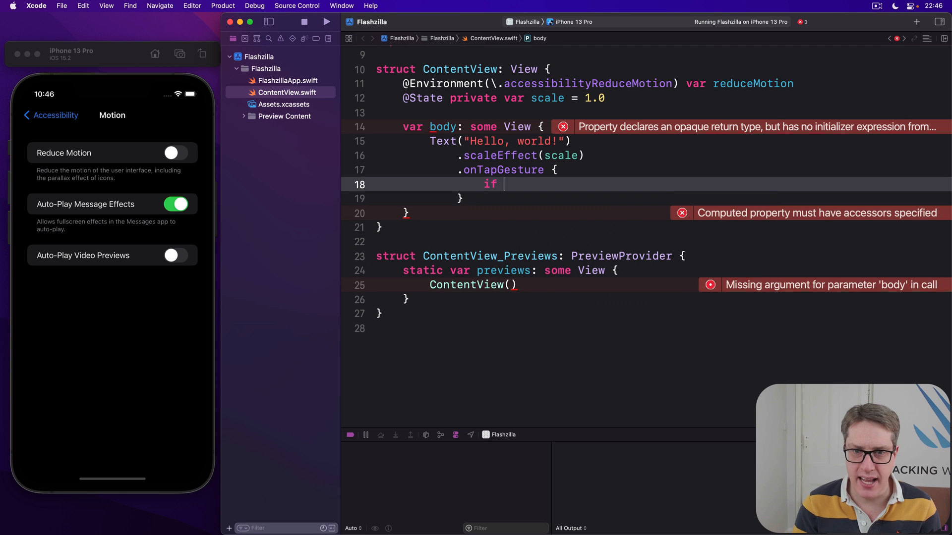
{"action": "type", "text": "reduceMotion {"}
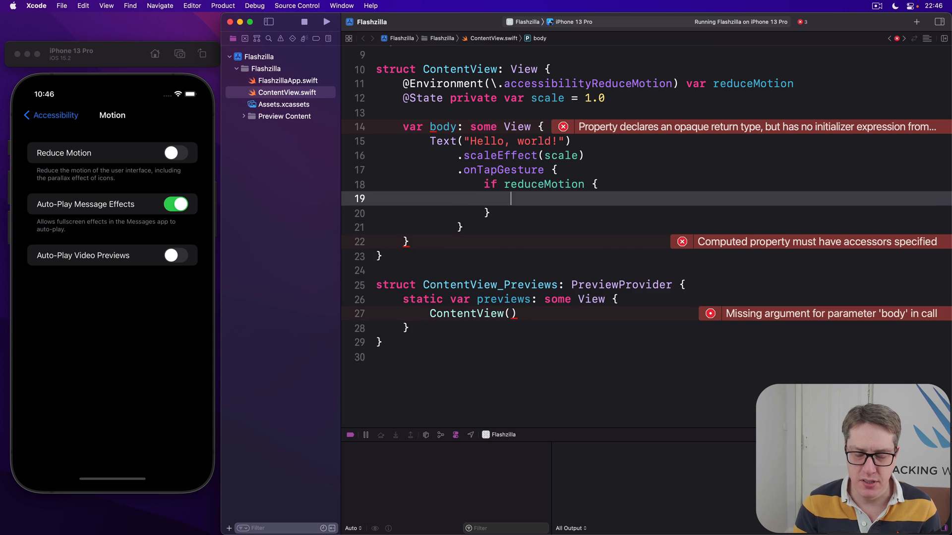
{"action": "type", "text": "scale *="}
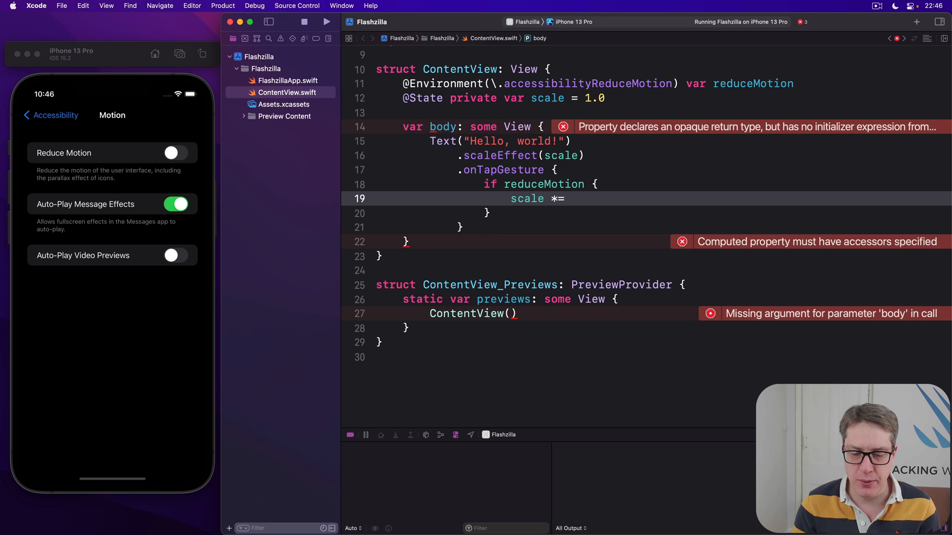
{"action": "type", "text": "1.5"}
{"action": "left_click", "coordinate": [662, 212]}
{"action": "type", "text": " else {"}
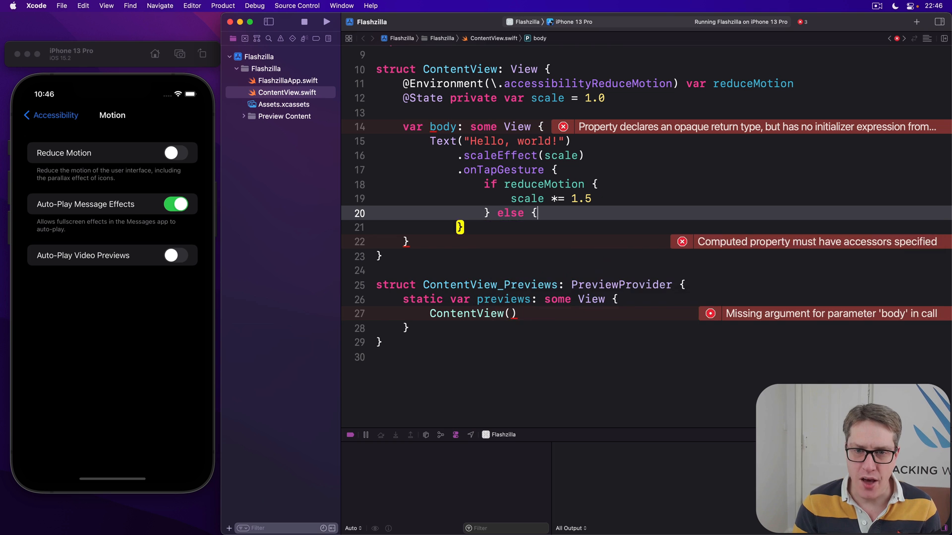
{"action": "type", "text": "scale *="}
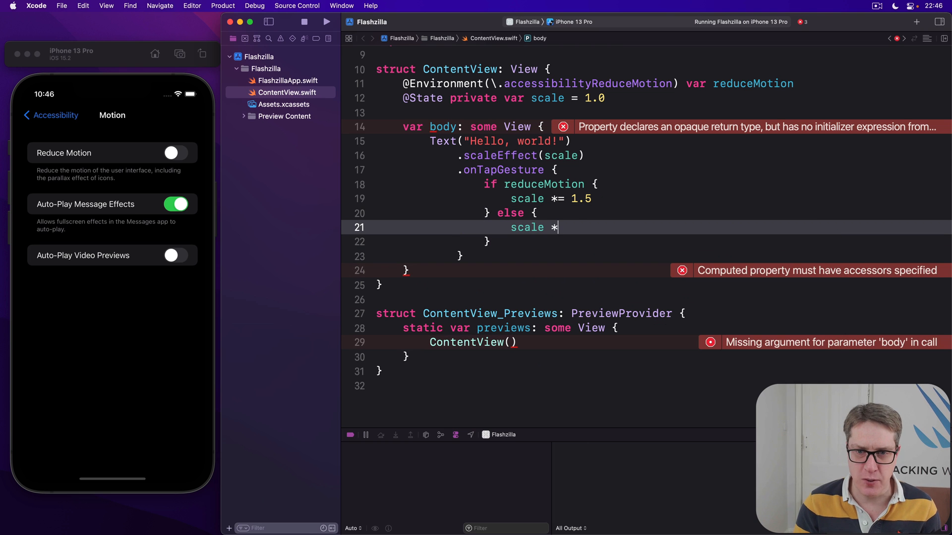
{"action": "type", "text": "= 1.5"}
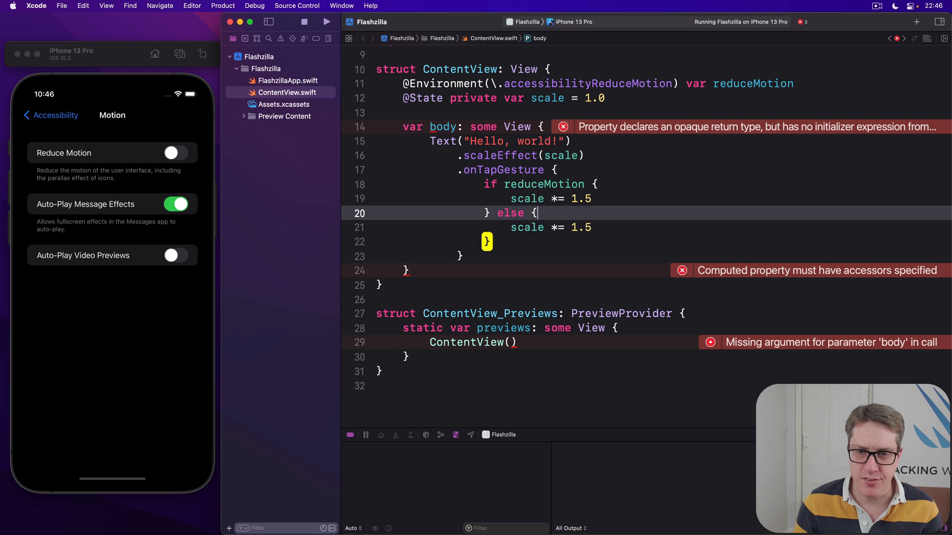
{"action": "type", "text": "withAnimation {"}
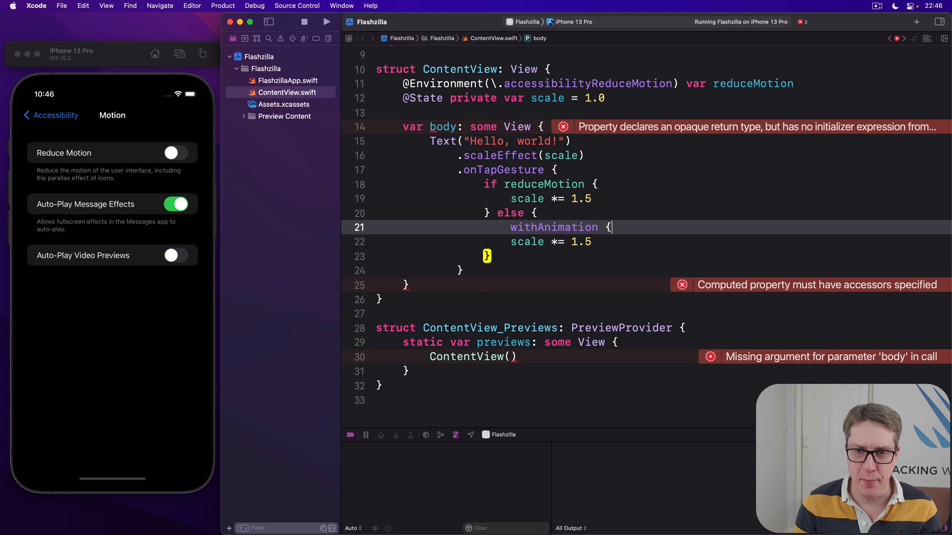
{"action": "key", "text": "return"}
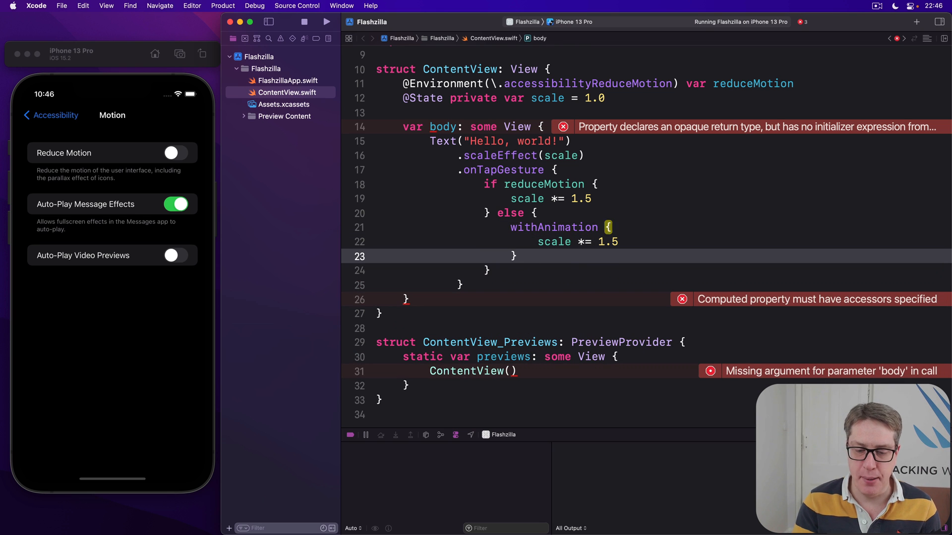
{"action": "left_click", "coordinate": [514, 257]}
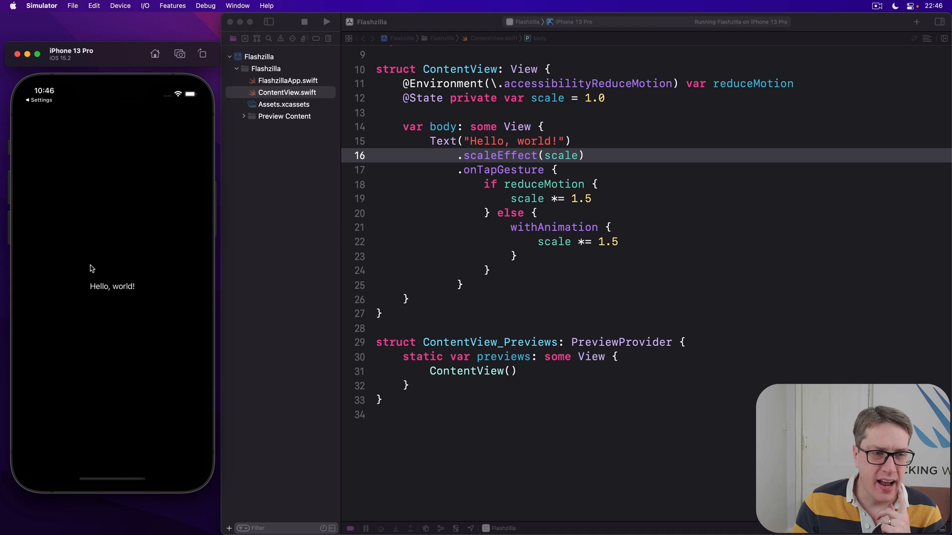
Step: Relaunch the app and enable the Reduce Motion accessibility override
{"action": "left_click", "coordinate": [111, 286]}
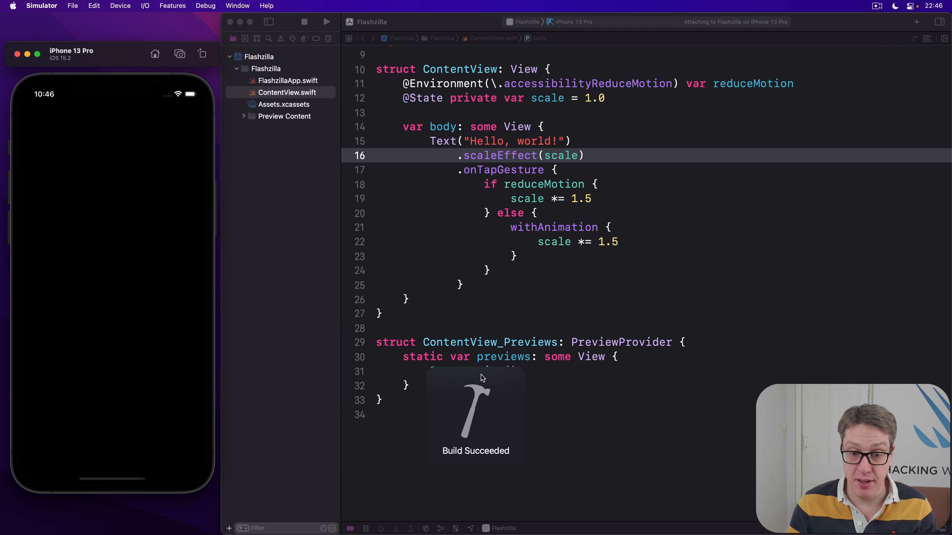
{"action": "left_click", "coordinate": [456, 529]}
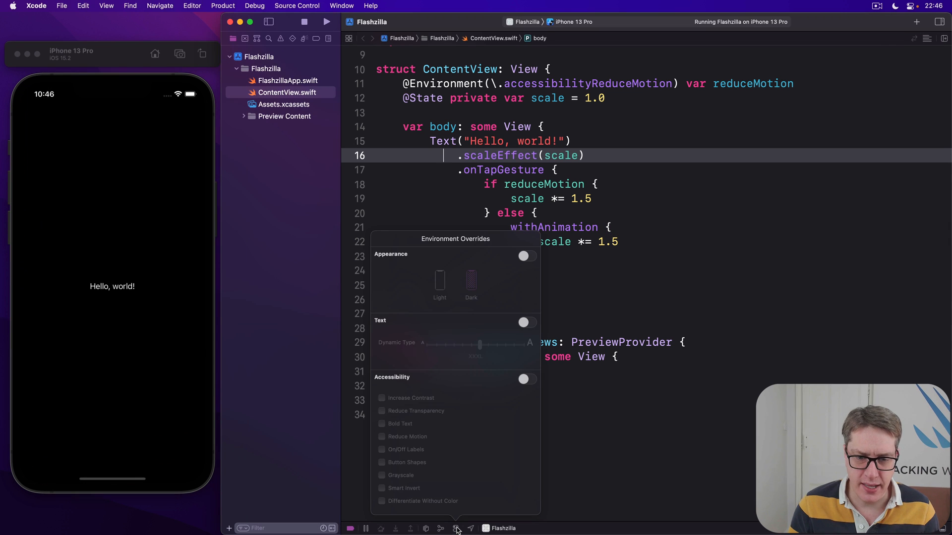
{"action": "left_click", "coordinate": [525, 379]}
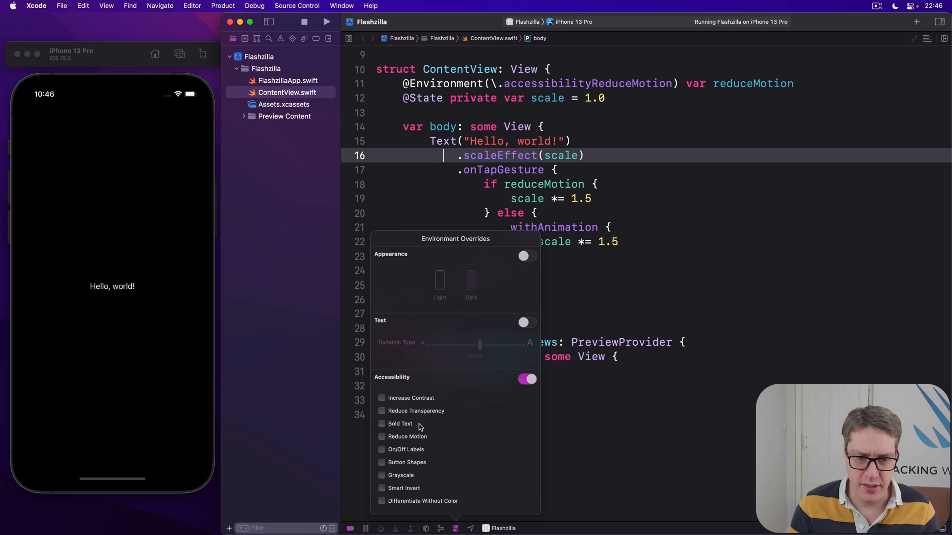
{"action": "left_click", "coordinate": [381, 436]}
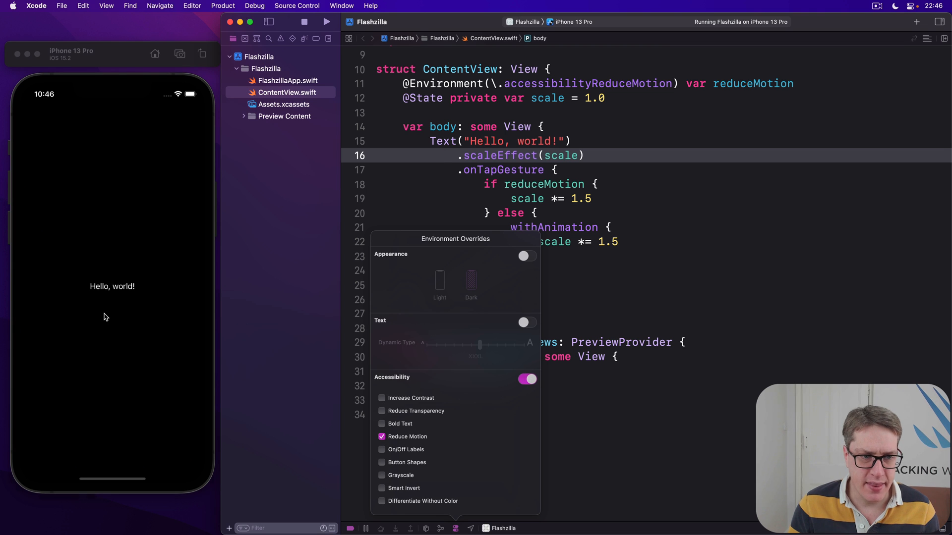
Step: Tap Hello, world! repeatedly to enlarge it past the screen width
{"action": "left_click", "coordinate": [527, 379]}
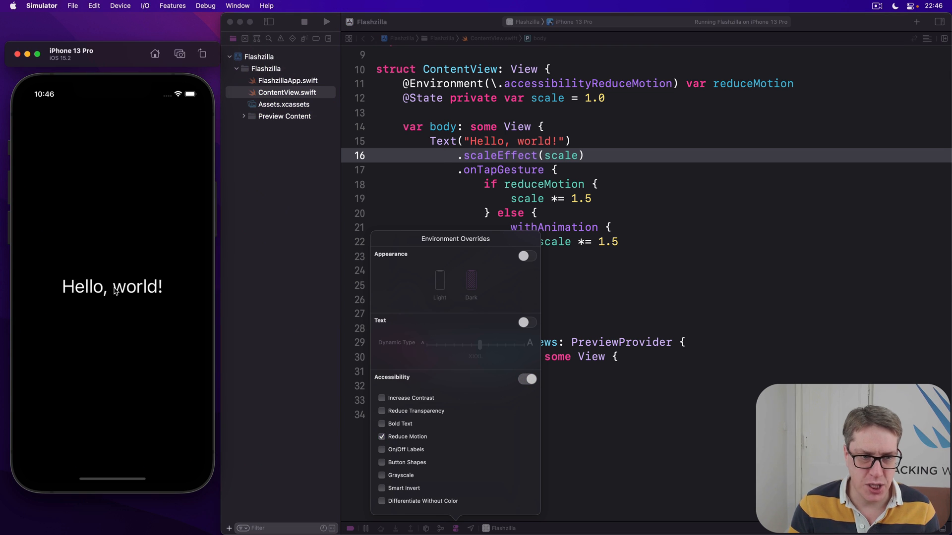
{"action": "left_click", "coordinate": [112, 286]}
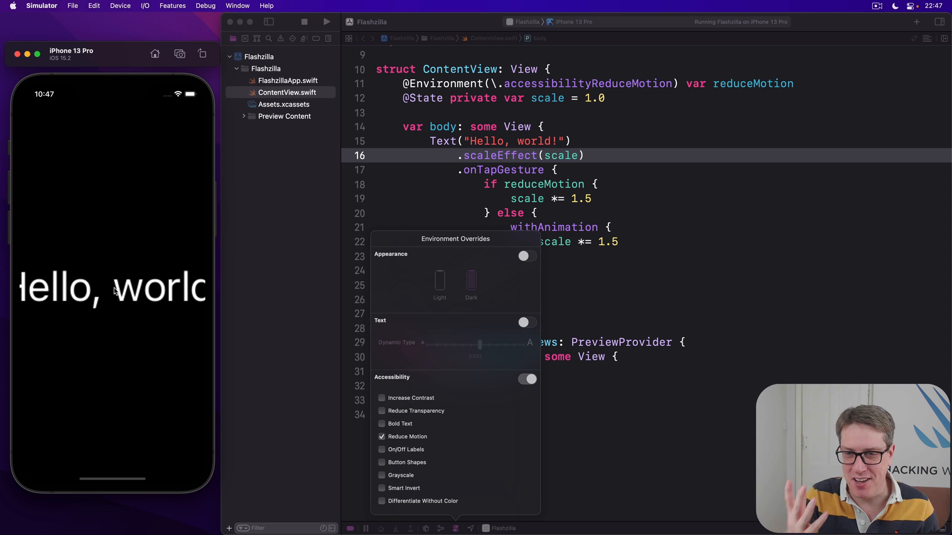
{"action": "left_click", "coordinate": [527, 379]}
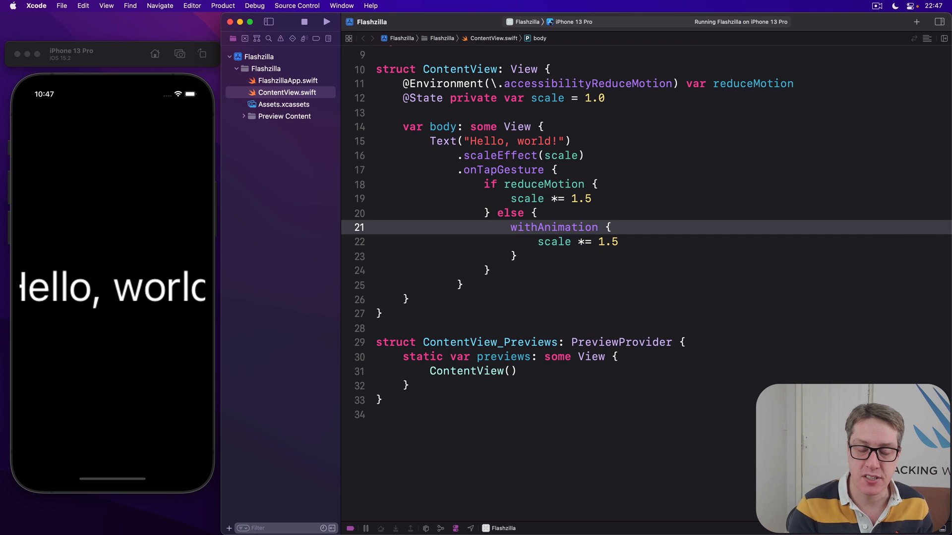
Step: Write the withOptionalAnimation<Result> signature with a rethrowing body closure returning Result
{"action": "left_click", "coordinate": [600, 227]}
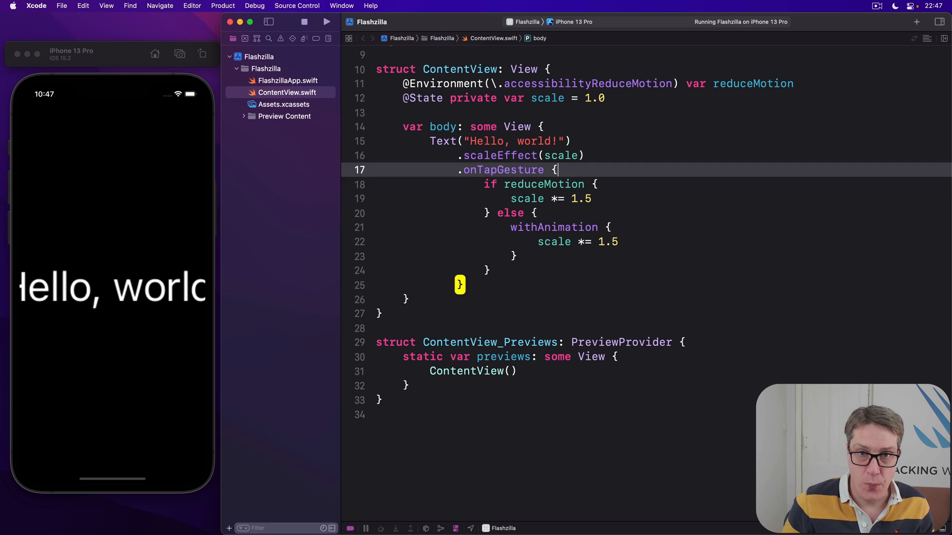
{"action": "scroll", "scroll_direction": "up", "scroll_amount": 3}
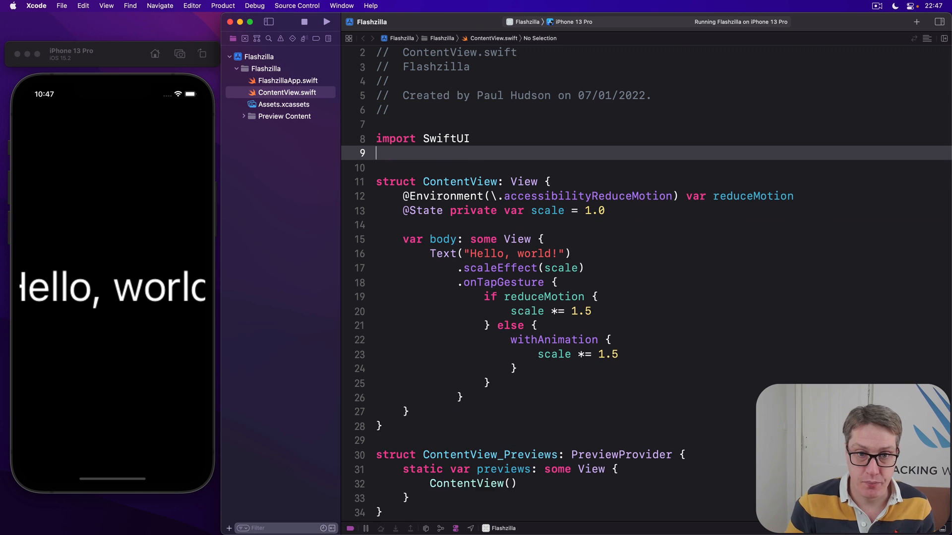
{"action": "type", "text": "func withO"}
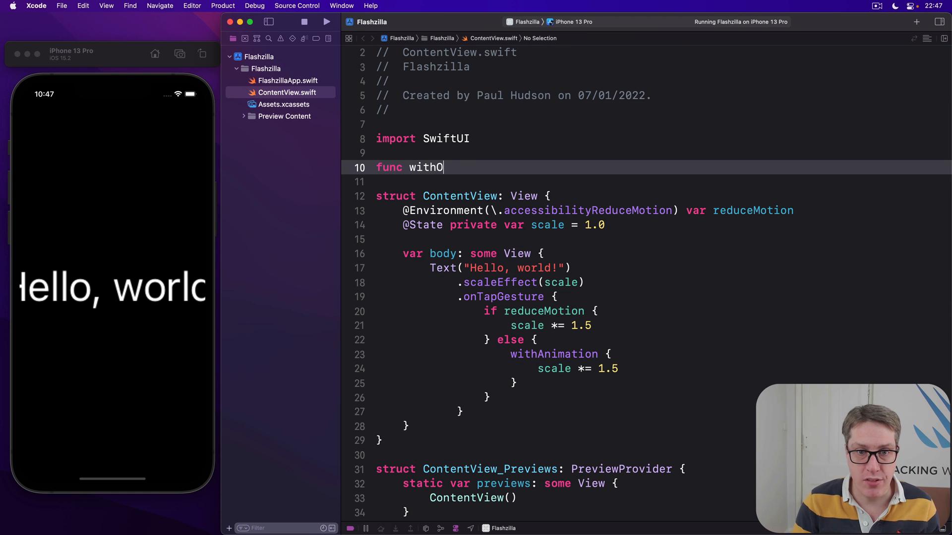
{"action": "type", "text": "ptionalAnimation"}
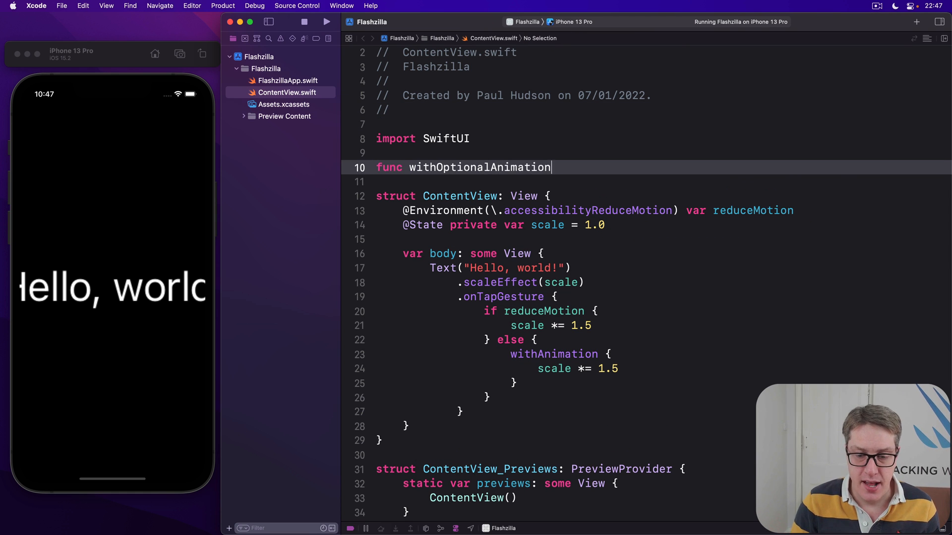
{"action": "type", "text": "<"}
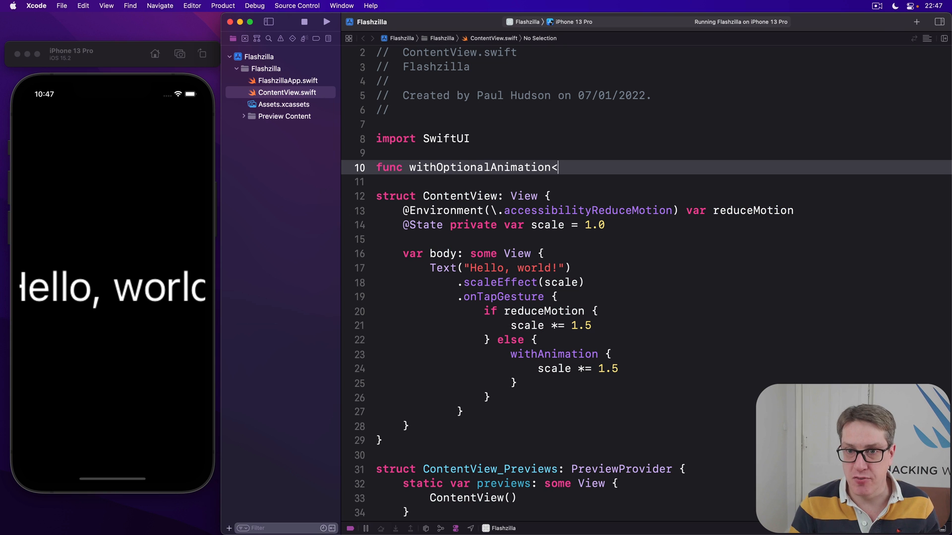
{"action": "type", "text": "Result>"}
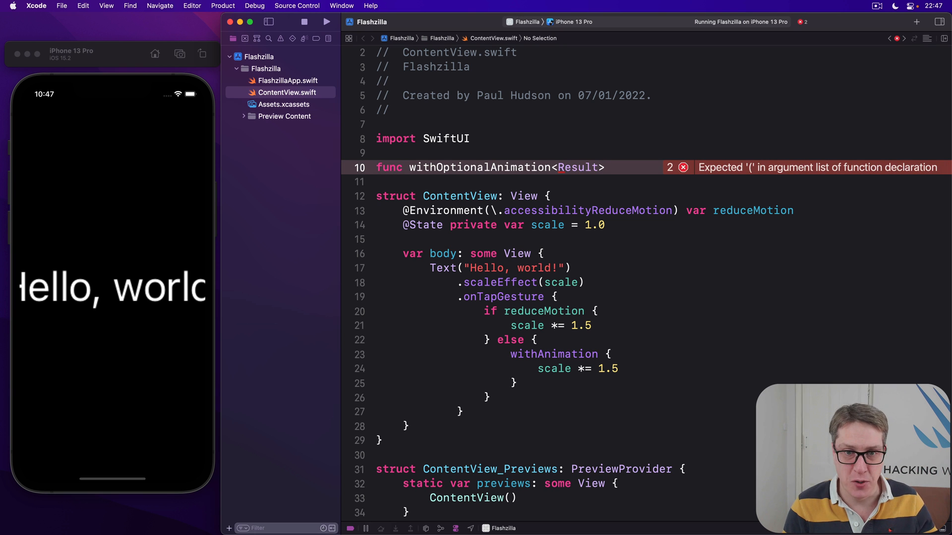
{"action": "type", "text": "(_"}
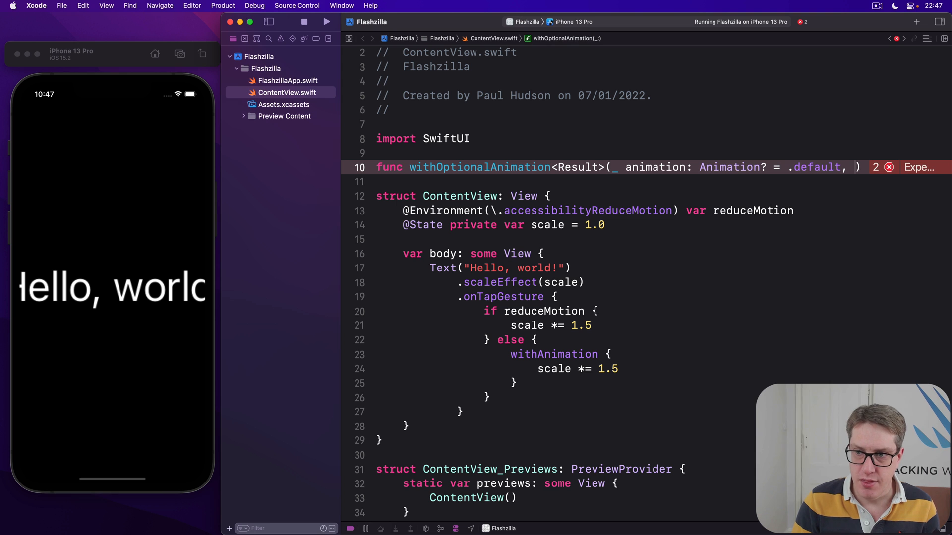
{"action": "type", "text": "_ body: ("}
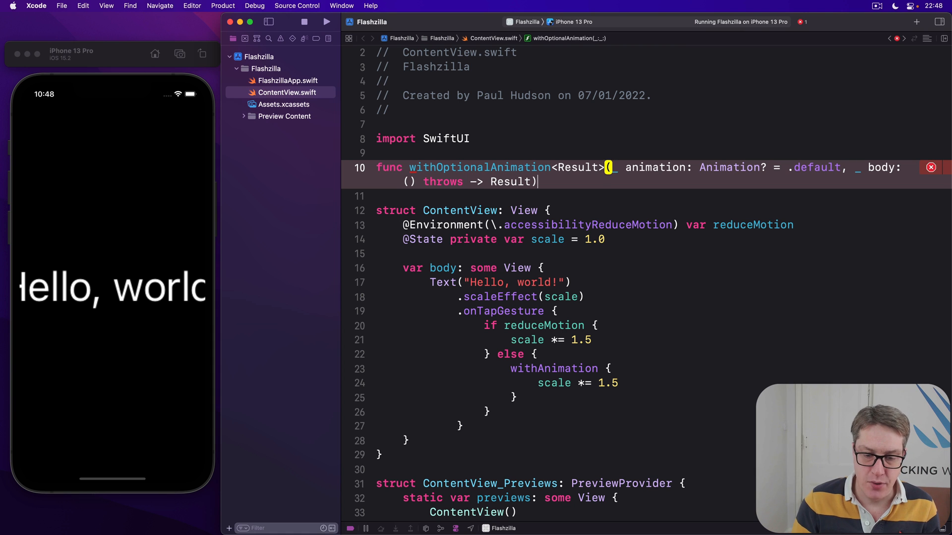
{"action": "type", "text": "rethrows"}
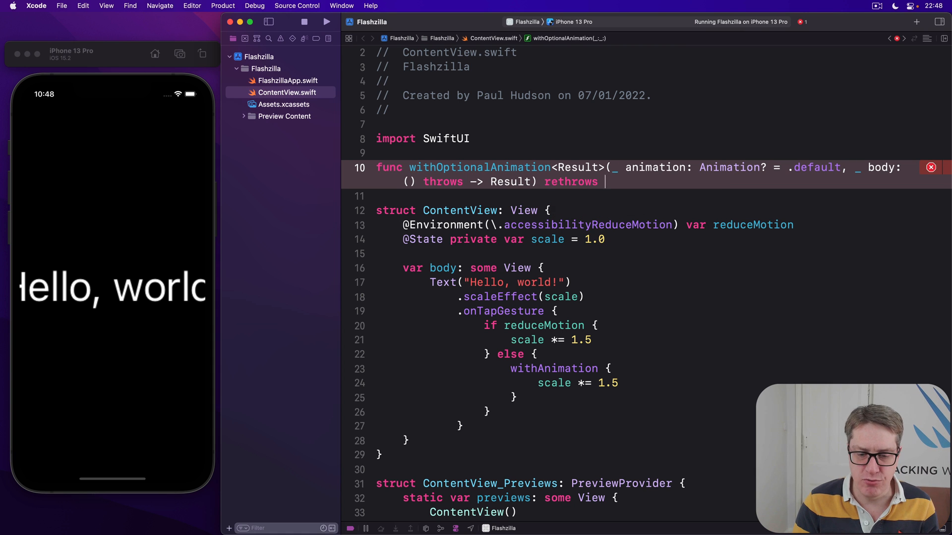
{"action": "type", "text": "-> Result {"}
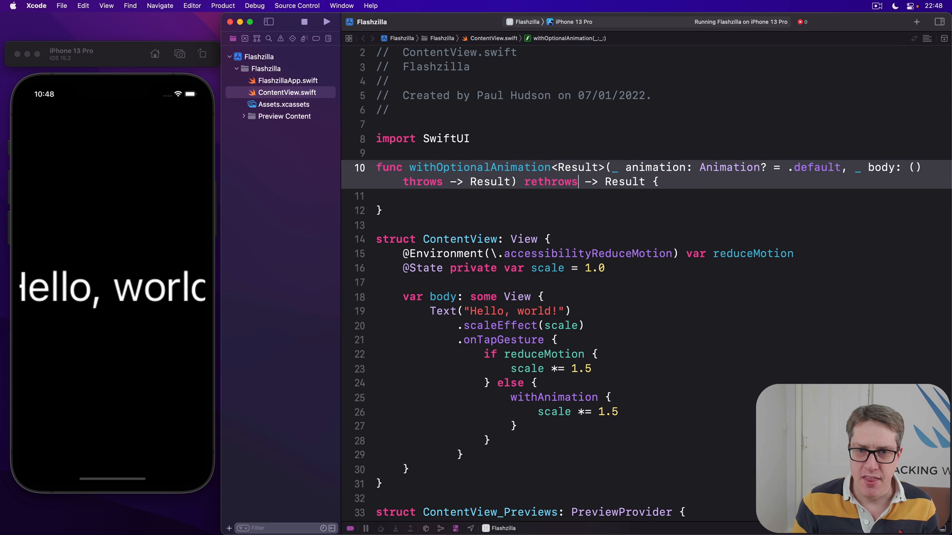
Step: Highlight the throws keyword, the animated scale change, and the Result return type
{"action": "double_click", "coordinate": [480, 167]}
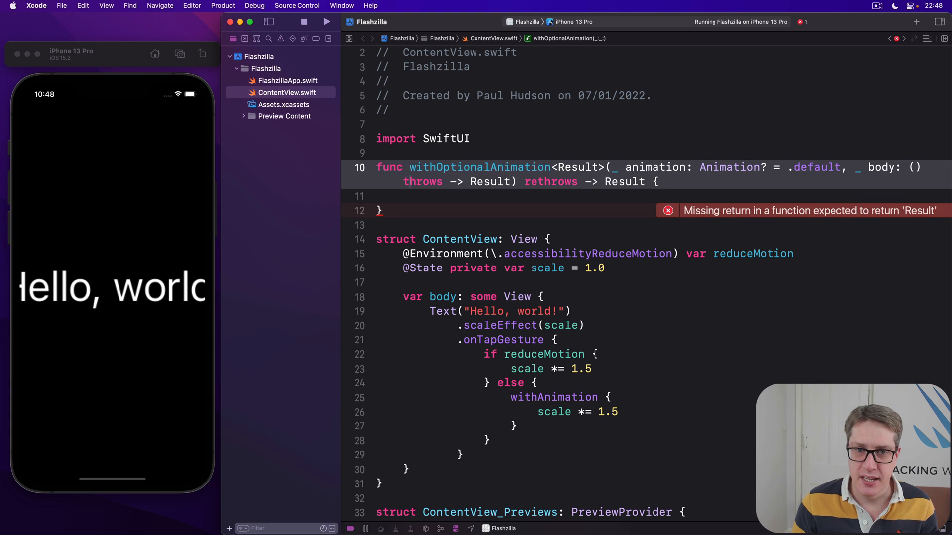
{"action": "double_click", "coordinate": [422, 181]}
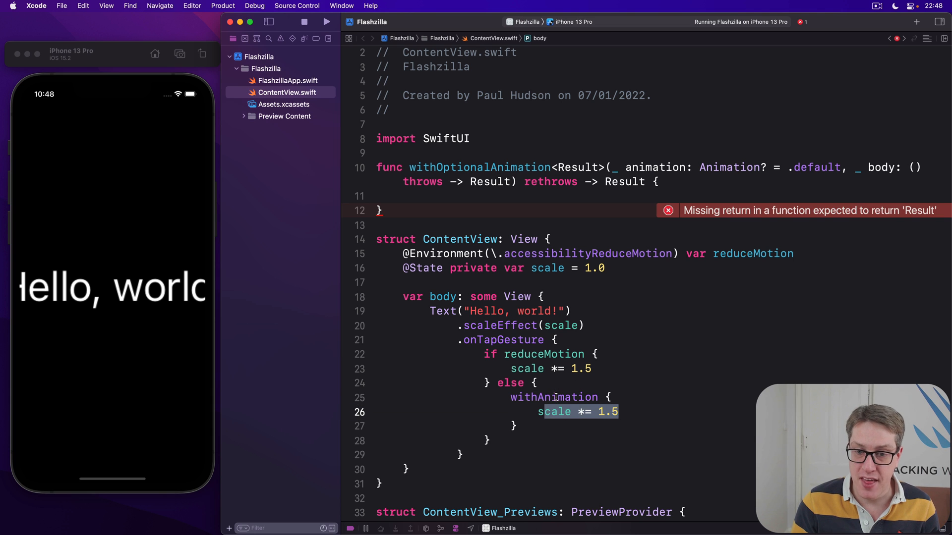
{"action": "double_click", "coordinate": [553, 397]}
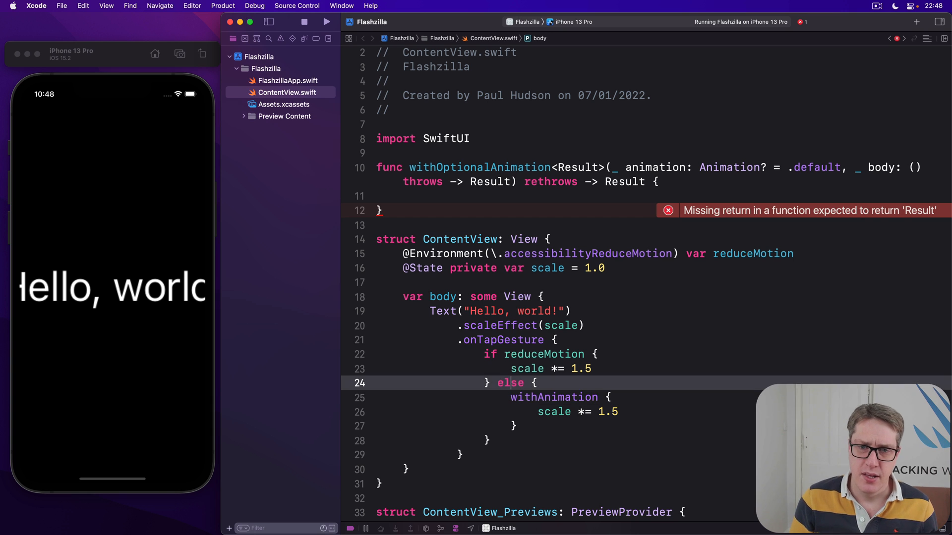
{"action": "left_click", "coordinate": [600, 181]}
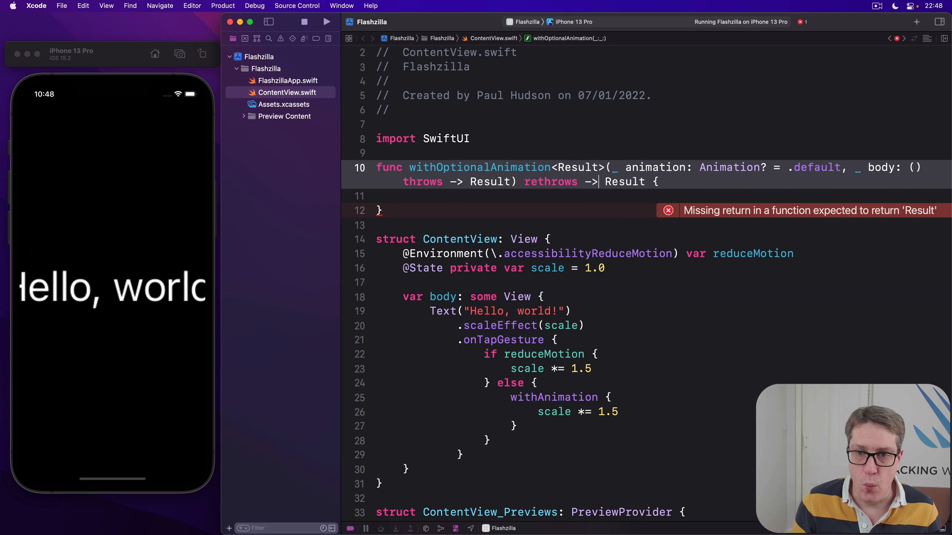
{"action": "double_click", "coordinate": [624, 181]}
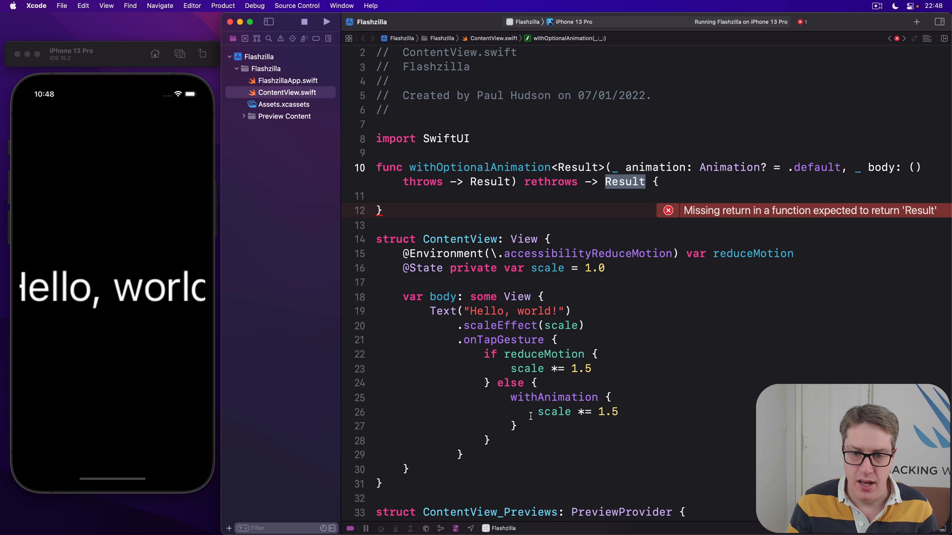
{"action": "double_click", "coordinate": [554, 412]}
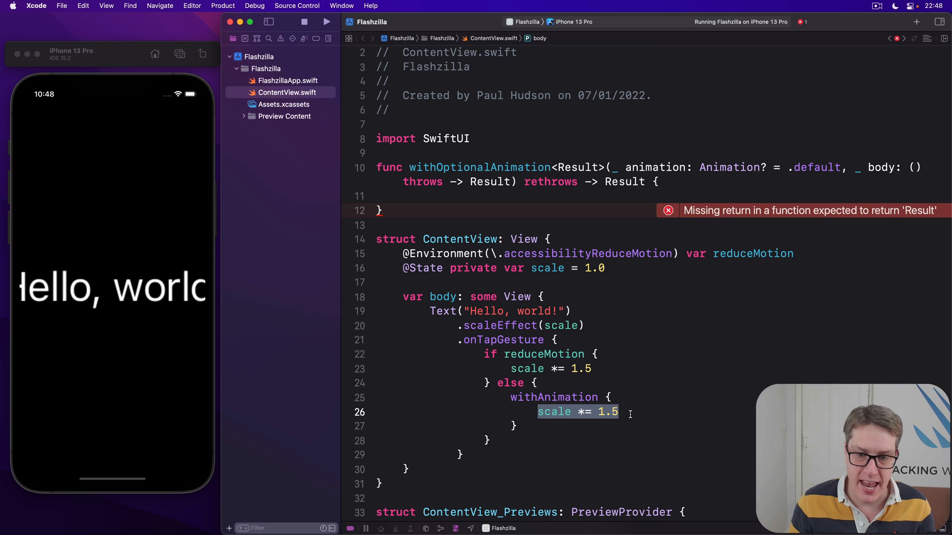
Step: Fill the function with if UIAccessibility.isReduceMotionEnabled returning try body(), else withAnimation
{"action": "left_click", "coordinate": [382, 196]}
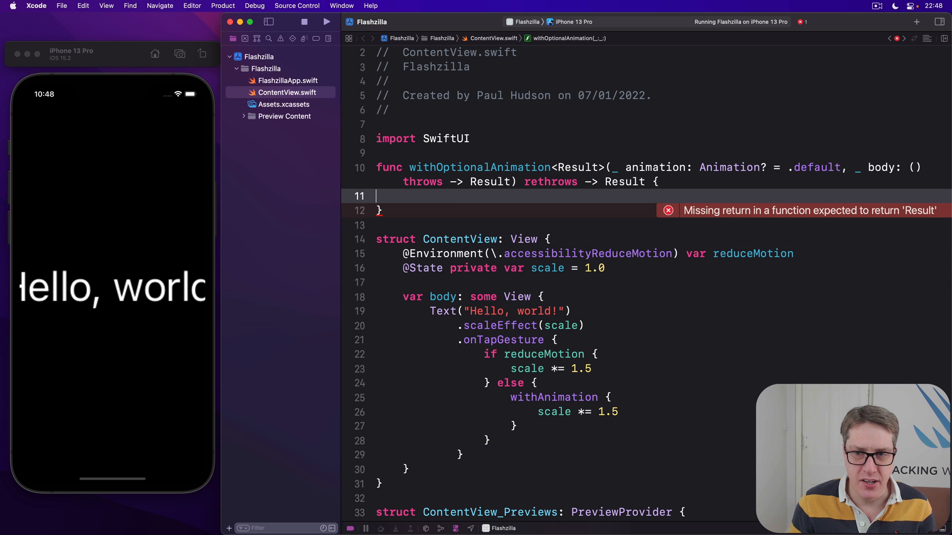
{"action": "type", "text": "if"}
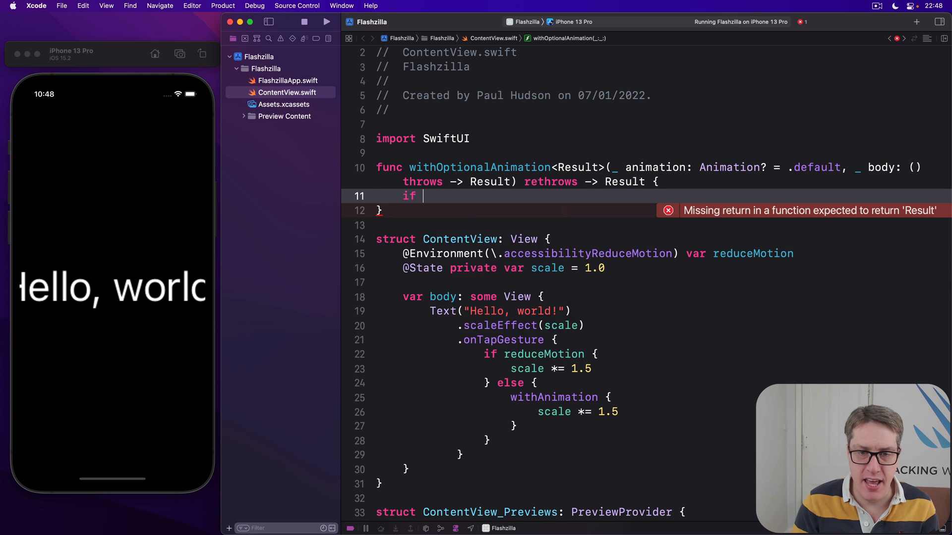
{"action": "type", "text": "UIAccessibility"}
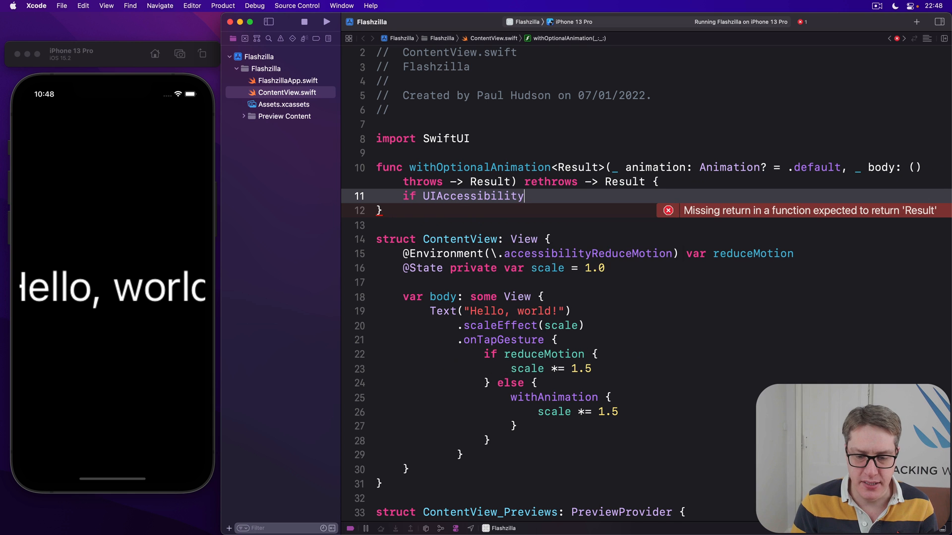
{"action": "type", "text": ".isReduceMotionEnabled {"}
{"action": "type", "text": "return"}
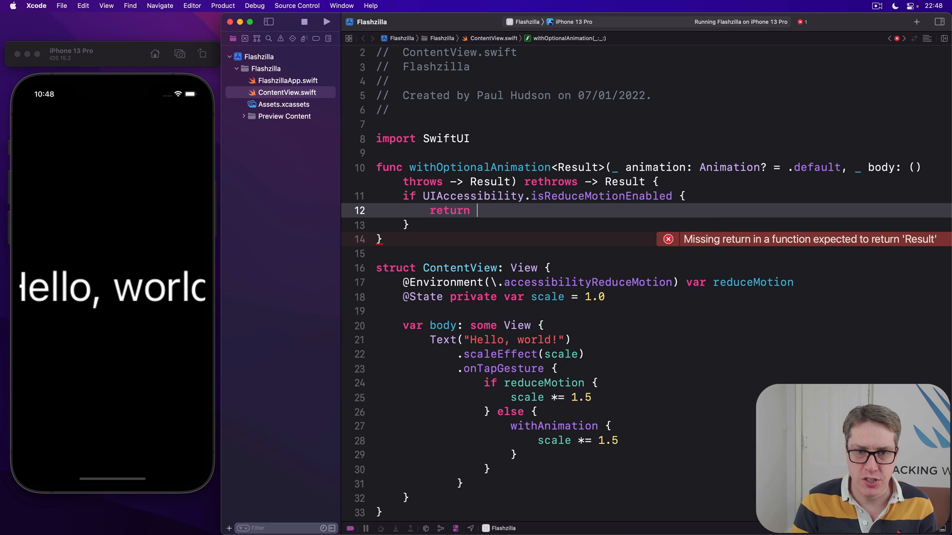
{"action": "type", "text": "try body()"}
{"action": "type", "text": "return tr"}
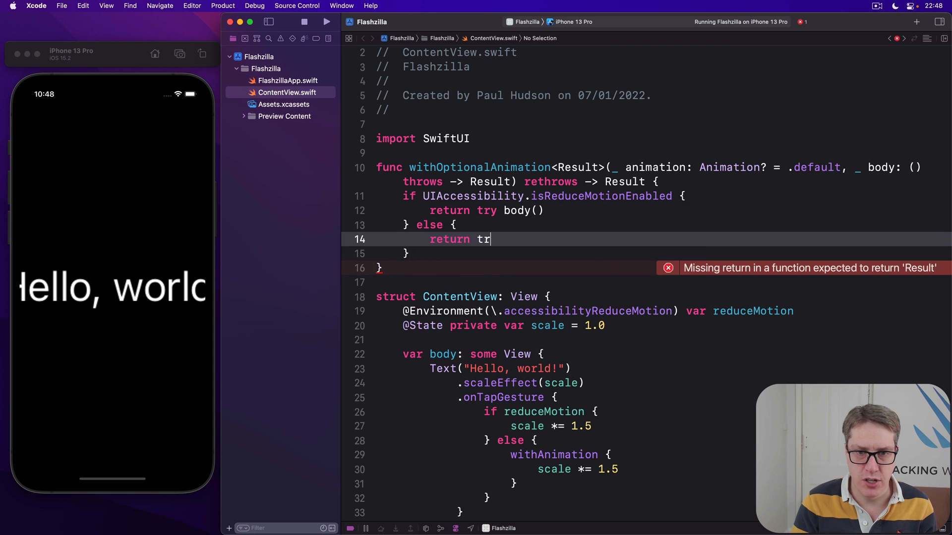
{"action": "type", "text": "withAnimation(animation, body"}
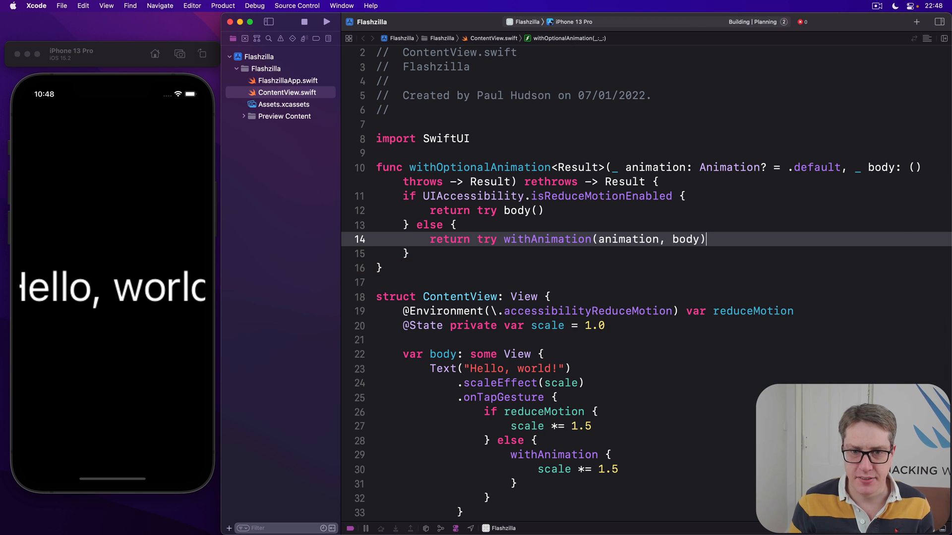
Step: Highlight the rethrowing body parameter, the try body() call, and withAnimation's arguments
{"action": "left_click", "coordinate": [327, 22]}
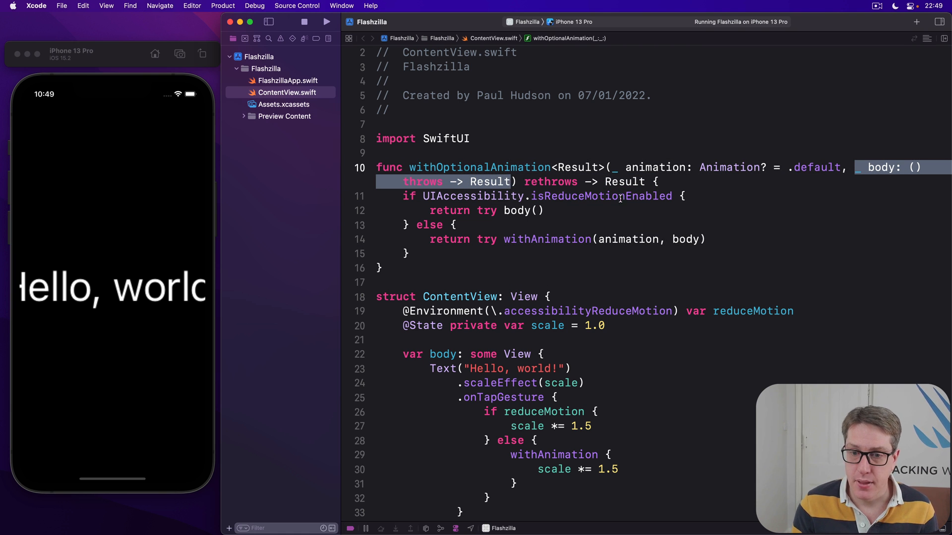
{"action": "double_click", "coordinate": [551, 469]}
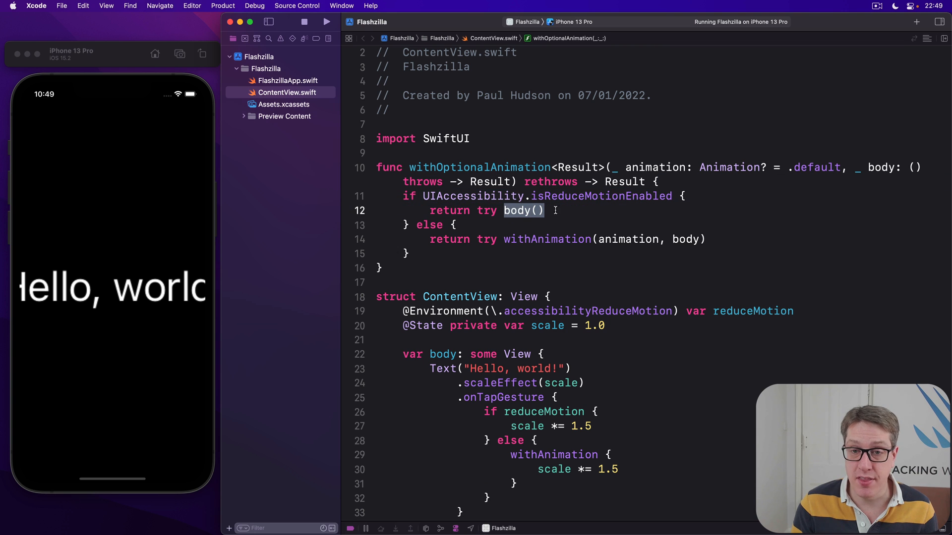
{"action": "left_click", "coordinate": [486, 210]}
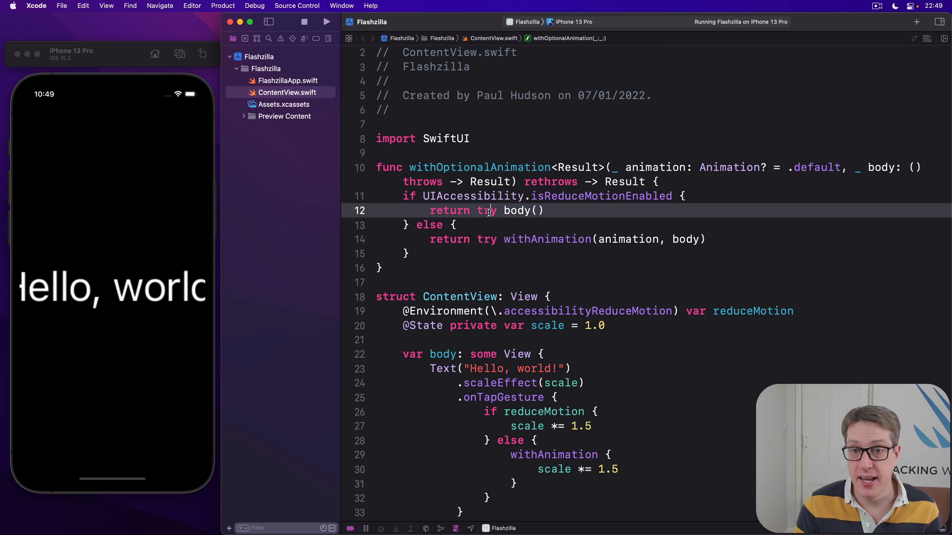
{"action": "double_click", "coordinate": [487, 211]}
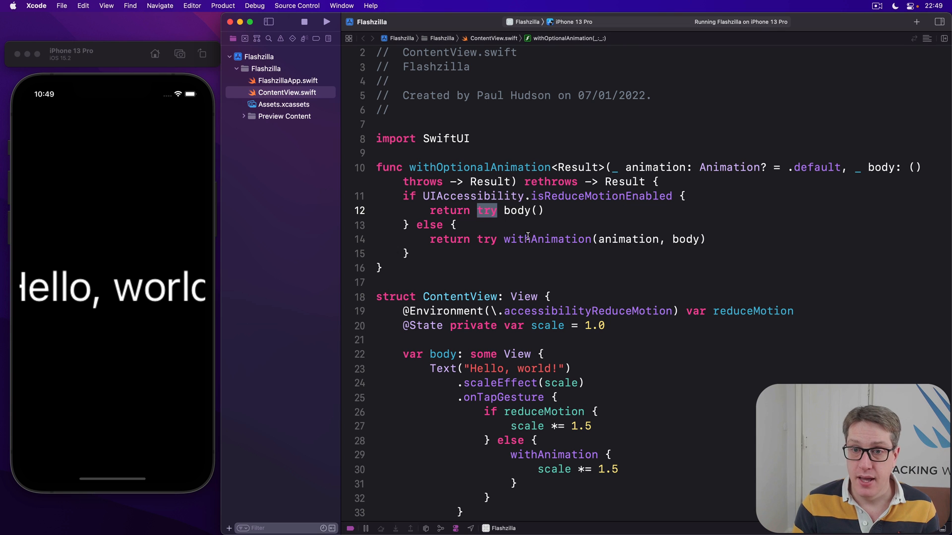
{"action": "double_click", "coordinate": [546, 239]}
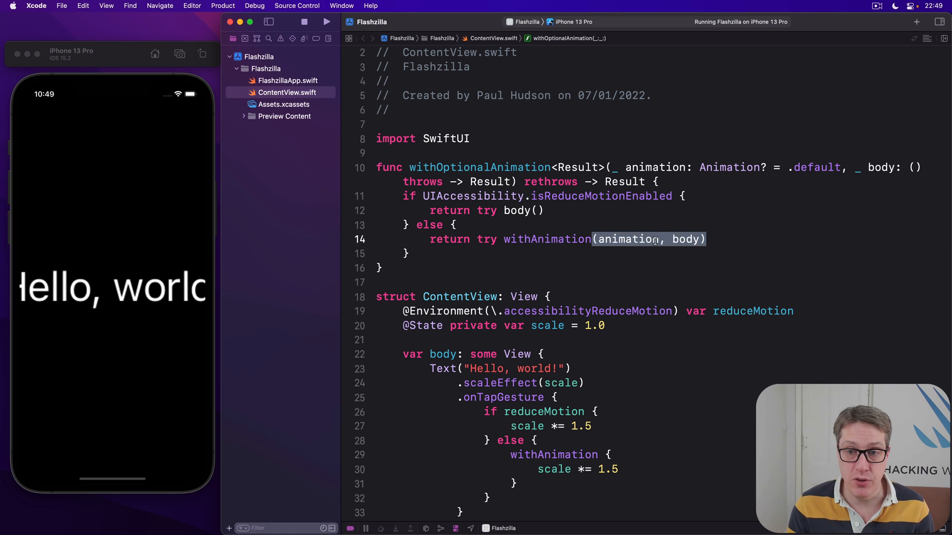
{"action": "double_click", "coordinate": [685, 238]}
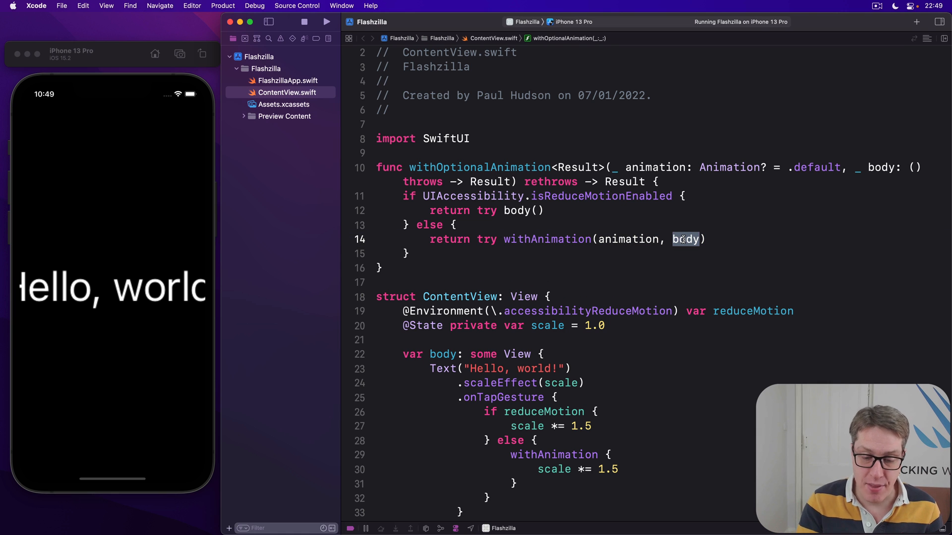
Step: Swap the reduceMotion if/else for withOptionalAnimation scaling by 1.5, and rerun the app
{"action": "scroll", "scroll_direction": "down", "scroll_amount": 3}
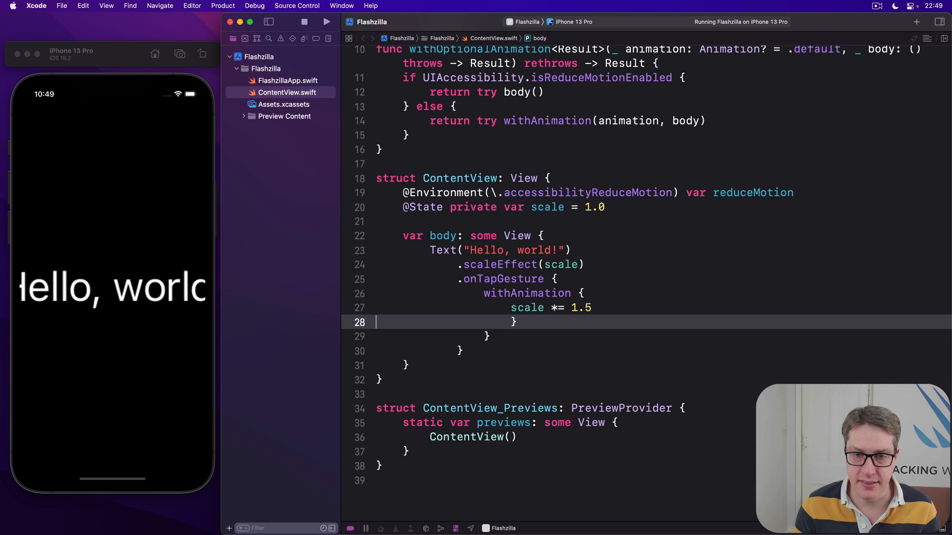
{"action": "key", "text": "backspace"}
{"action": "type", "text": "Optional"}
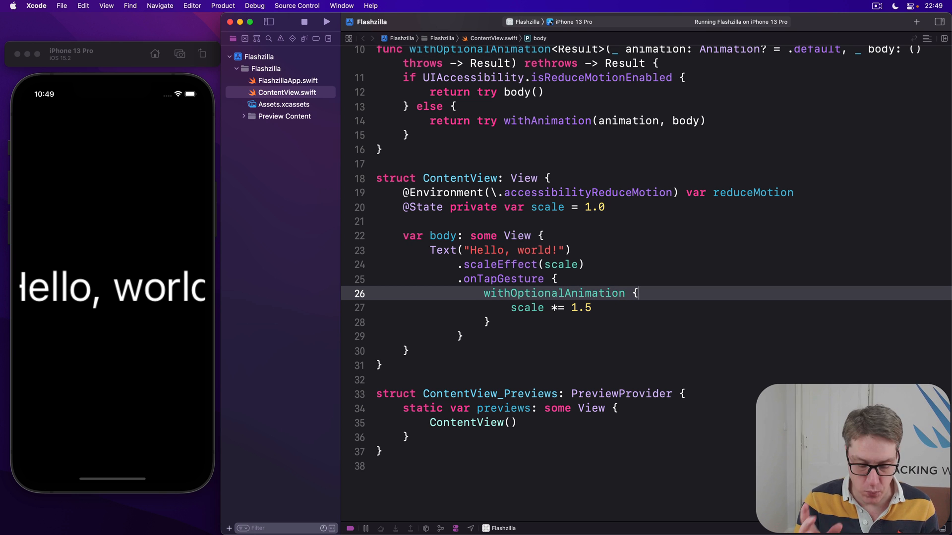
{"action": "left_click", "coordinate": [326, 22]}
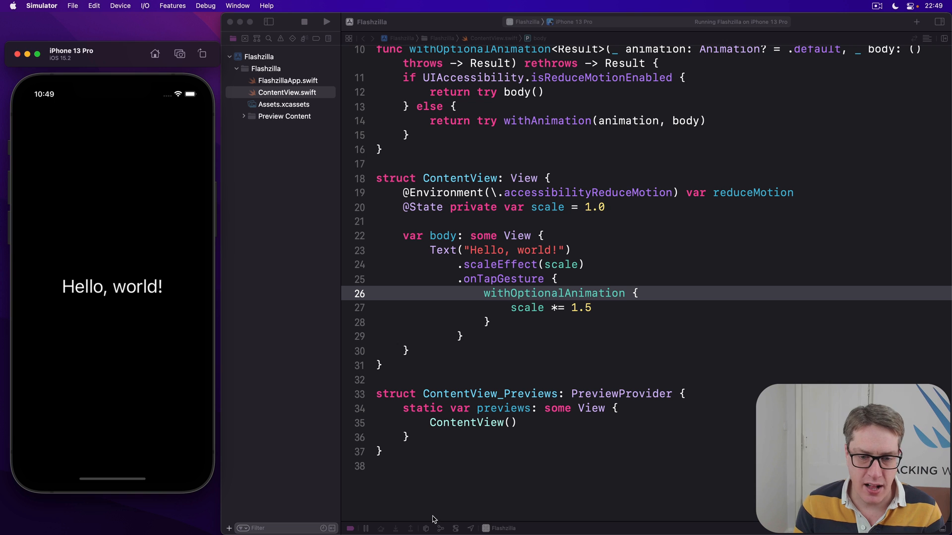
Step: Turn on accessibility overrides for the running app, then dismiss the overrides panel
{"action": "left_click", "coordinate": [455, 528]}
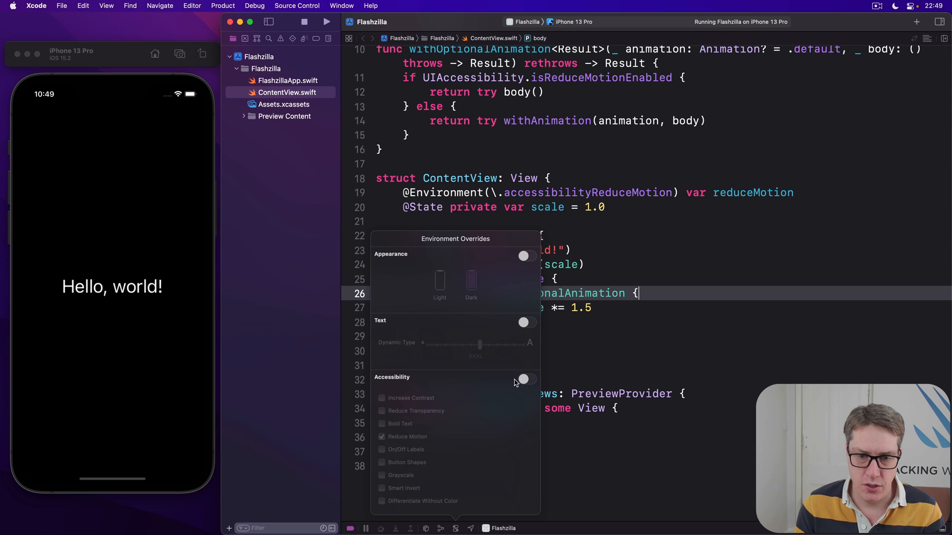
{"action": "left_click", "coordinate": [525, 379]}
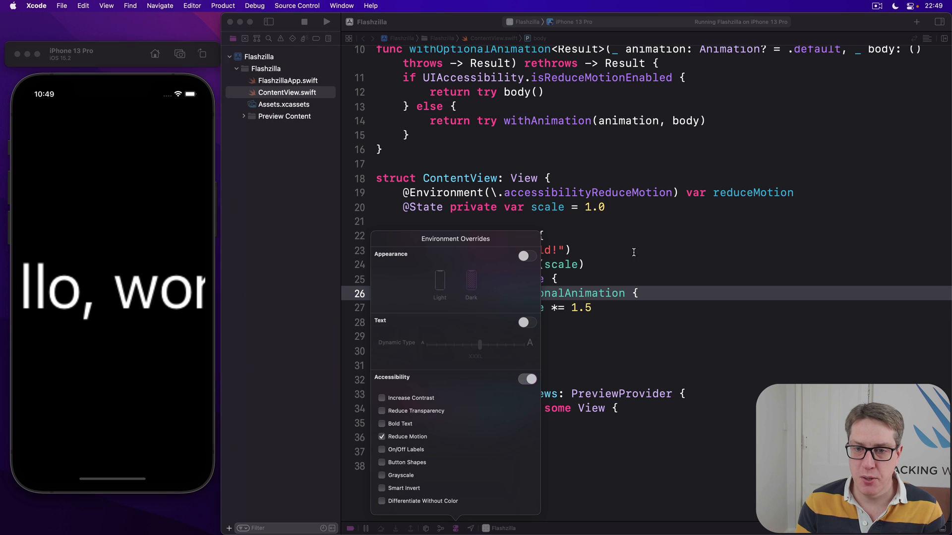
{"action": "left_click", "coordinate": [633, 252]}
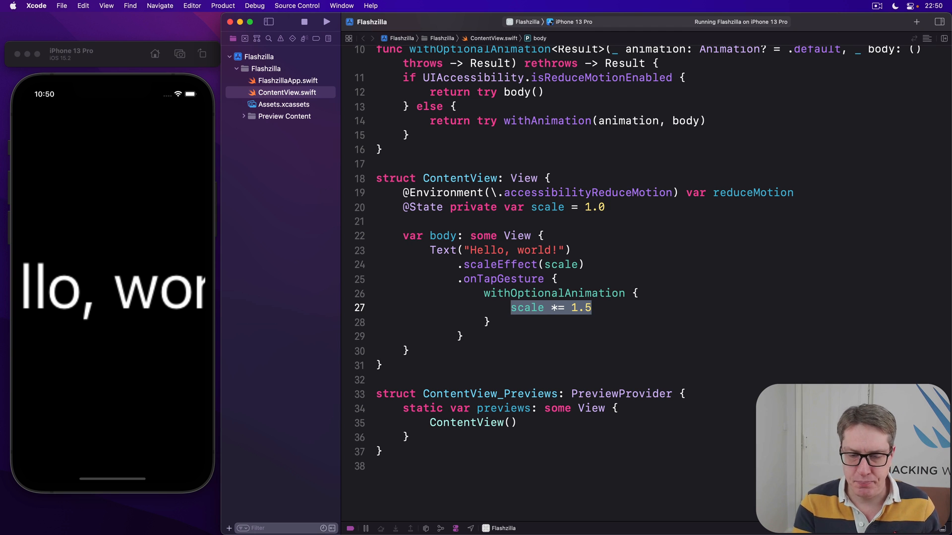
{"action": "left_click", "coordinate": [509, 192]}
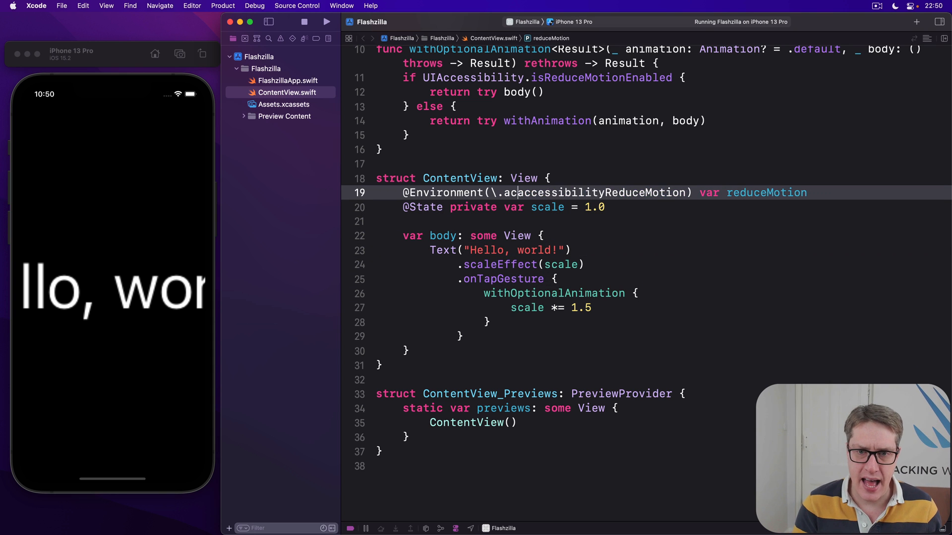
{"action": "type", "text": "accessibilit"}
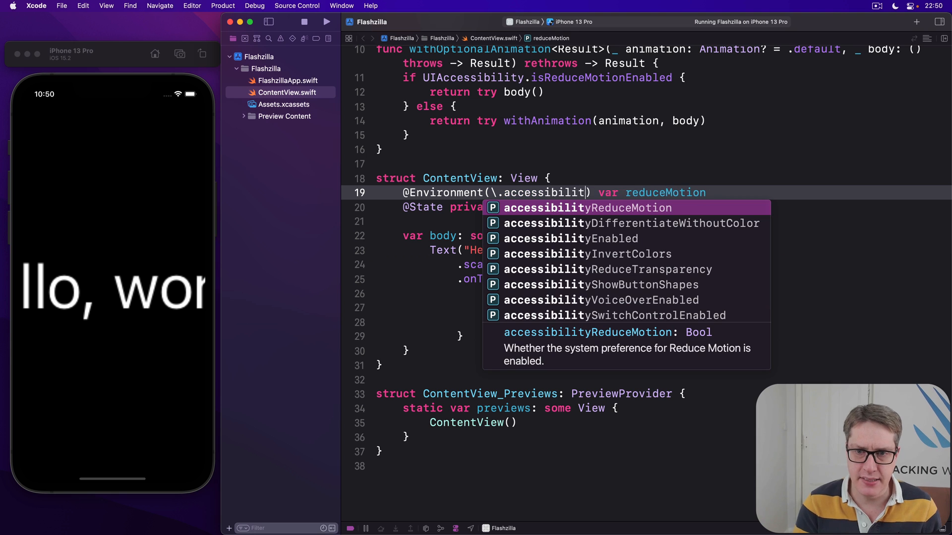
{"action": "left_click", "coordinate": [611, 269]}
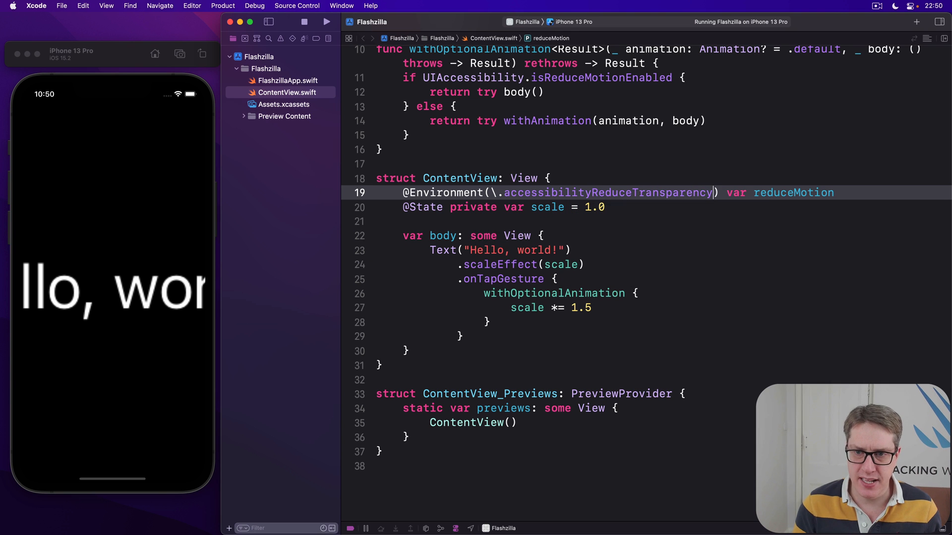
{"action": "double_click", "coordinate": [812, 192]}
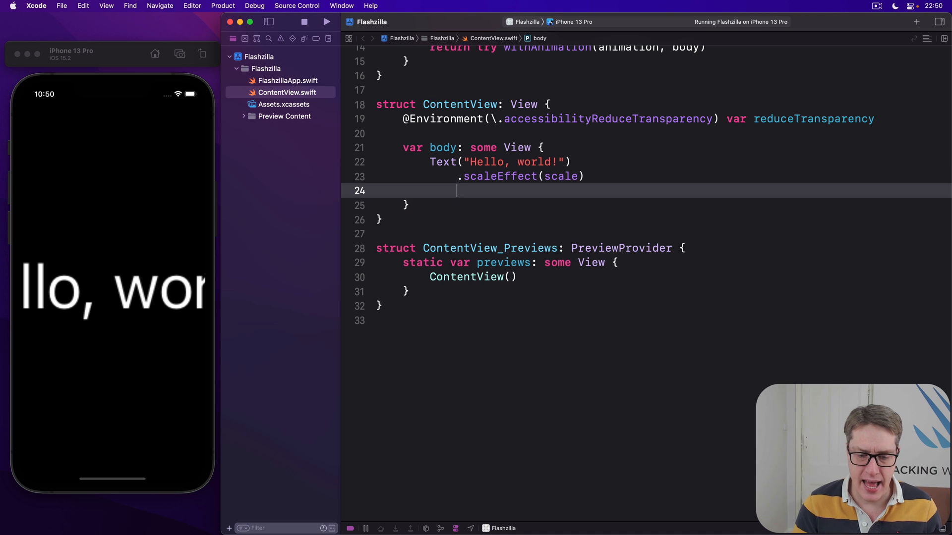
Step: Add padding, a black or 0.5-opacity black background, foreground color and Capsule clip, then build
{"action": "type", "text": ".padding("}
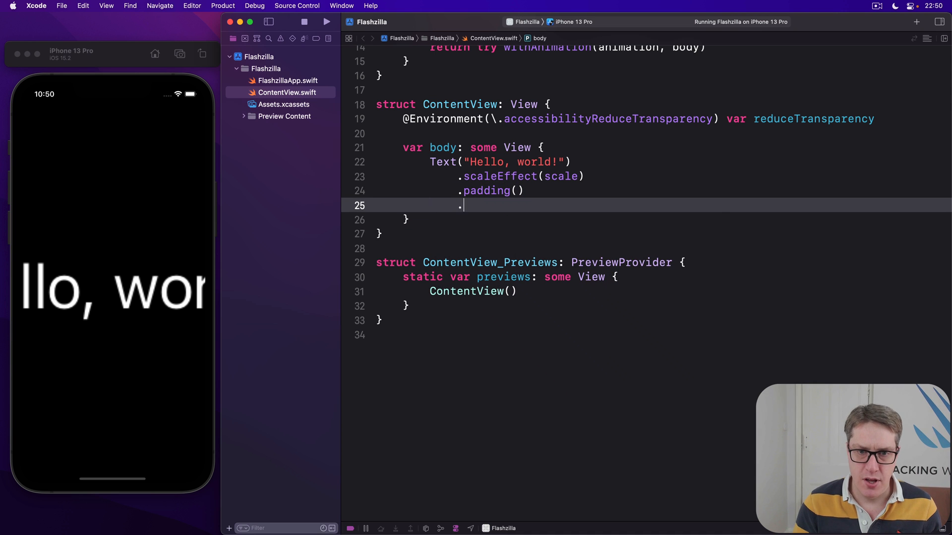
{"action": "type", "text": "background(reduceTransparency ?"}
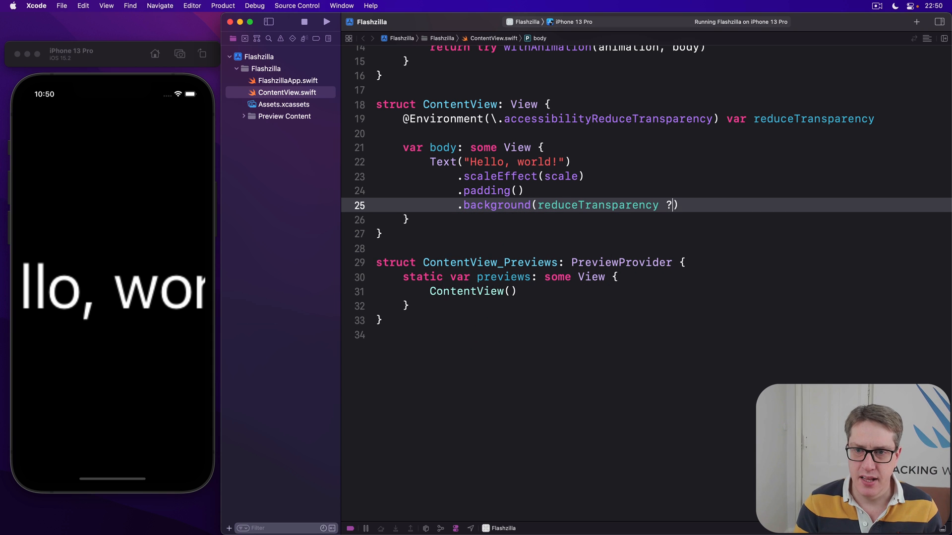
{"action": "type", "text": ".black"}
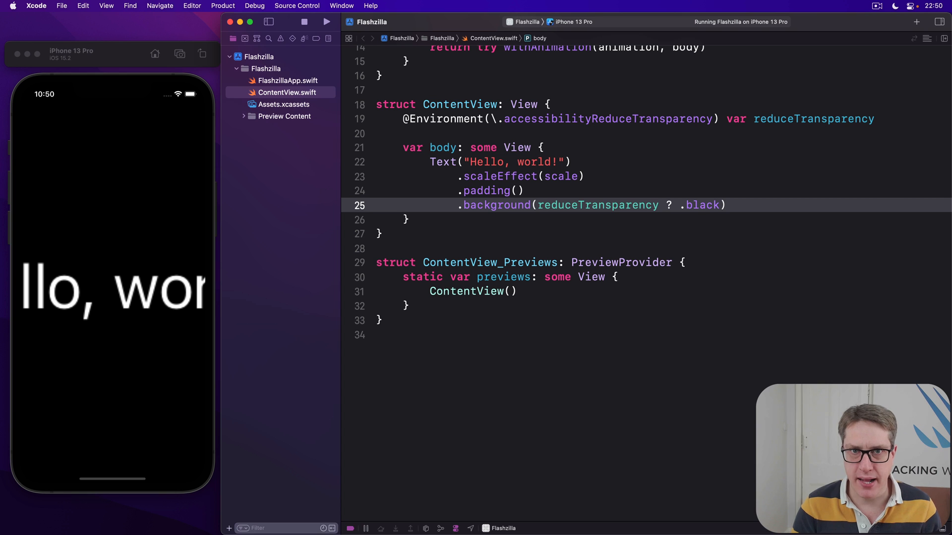
{"action": "type", "text": ": .black"}
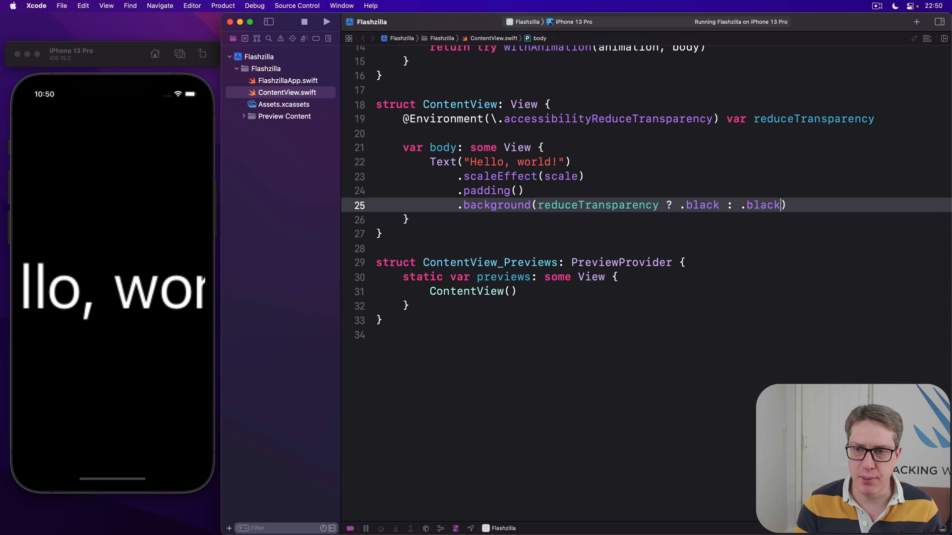
{"action": "type", "text": ".opacity(0.5)"}
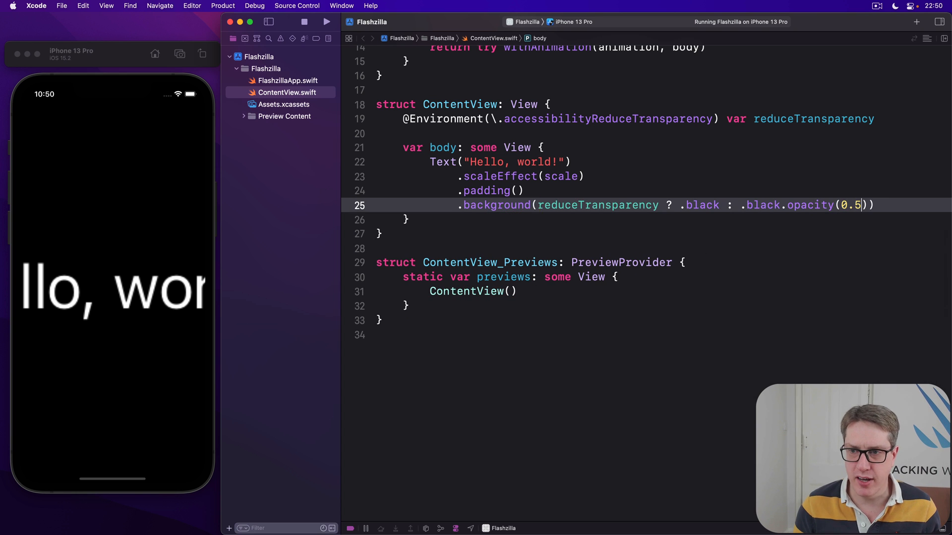
{"action": "type", "text": ".foregroundColor(.white"}
{"action": "type", "text": ".clipShape(shape: Shape"}
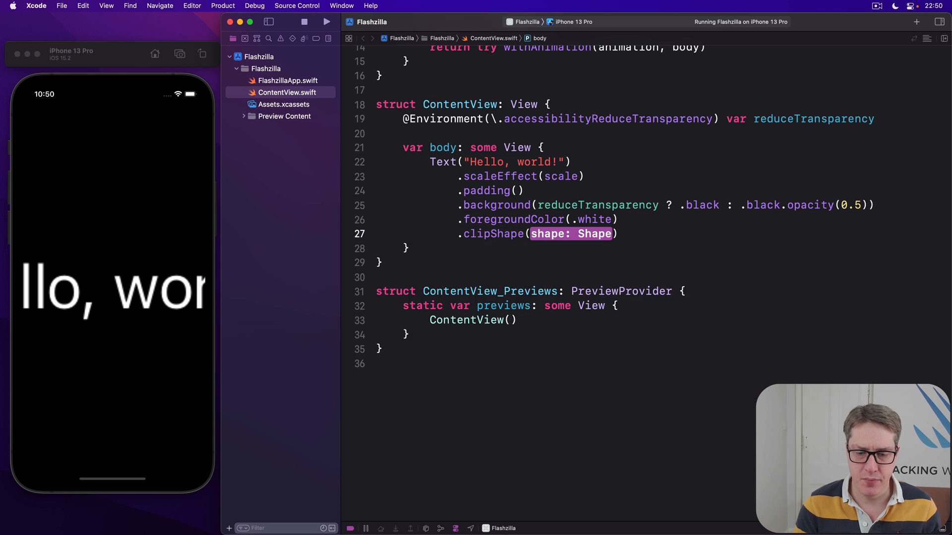
{"action": "type", "text": "Capsule()"}
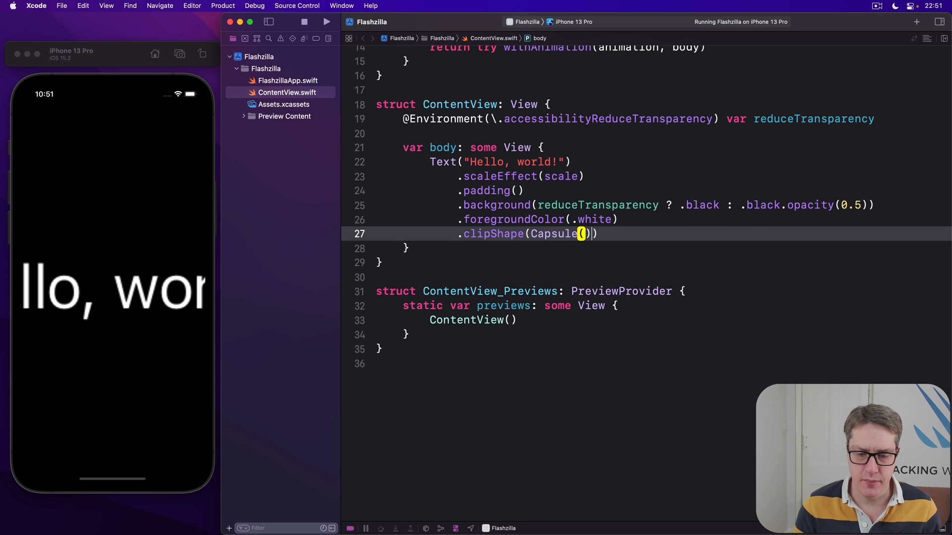
{"action": "left_click", "coordinate": [326, 22]}
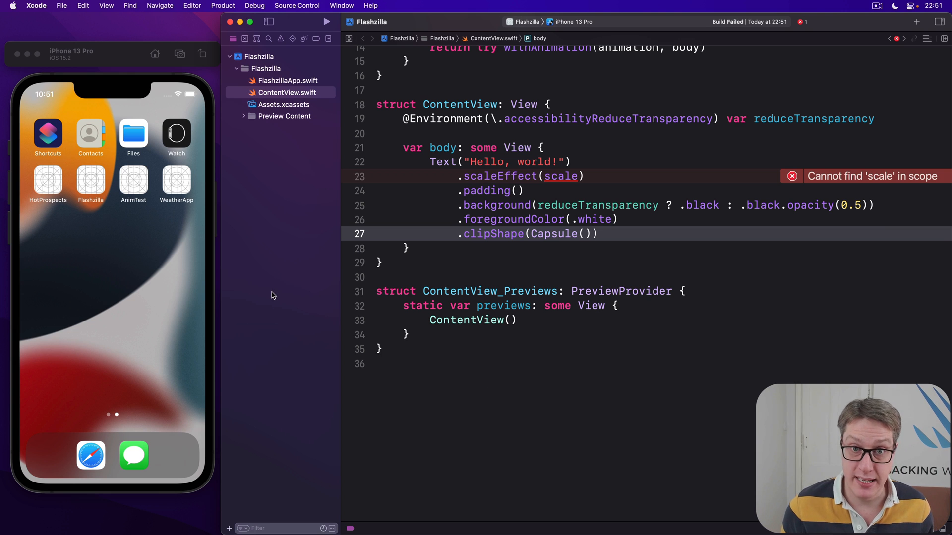
{"action": "mouse_move", "coordinate": [606, 173]}
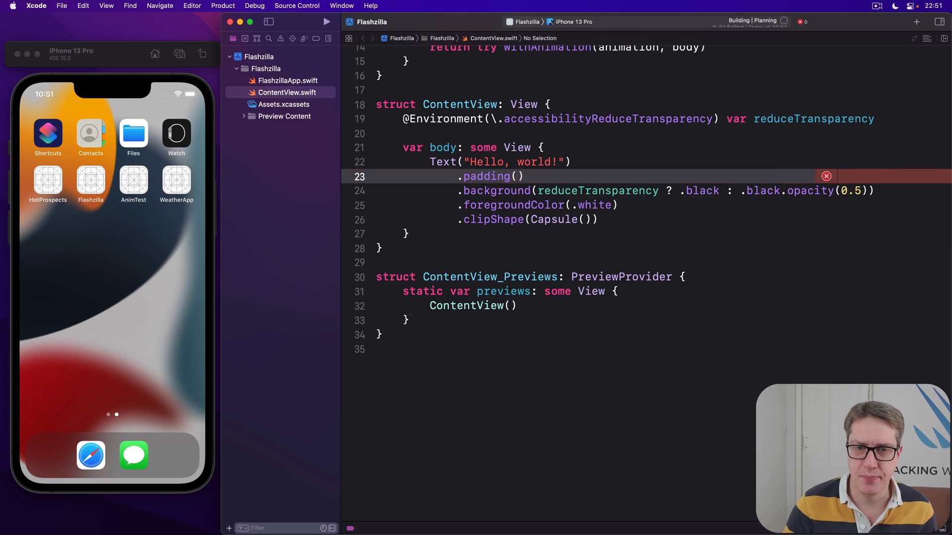
Step: Rebuild and run in Simulator after removing the failing .scaleEffect(scale) line
{"action": "left_click", "coordinate": [327, 21]}
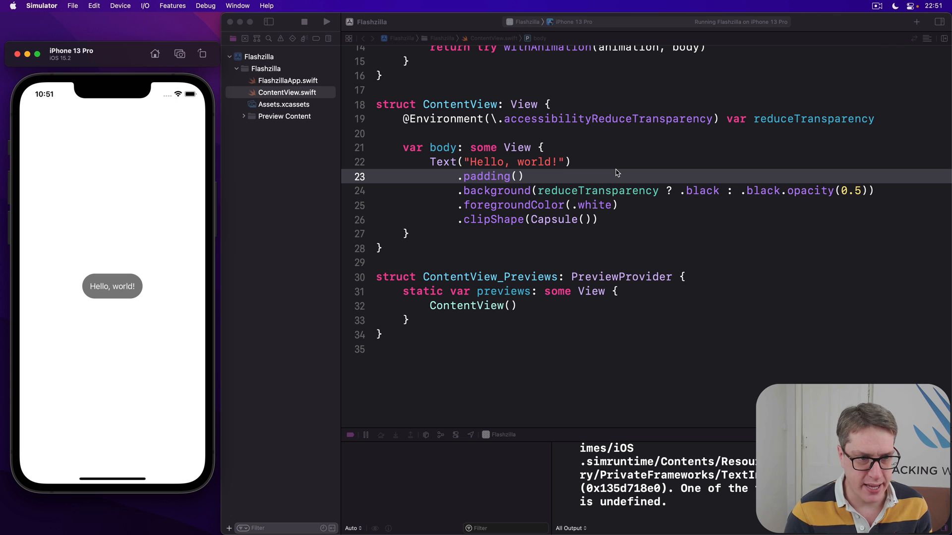
{"action": "mouse_move", "coordinate": [112, 295]}
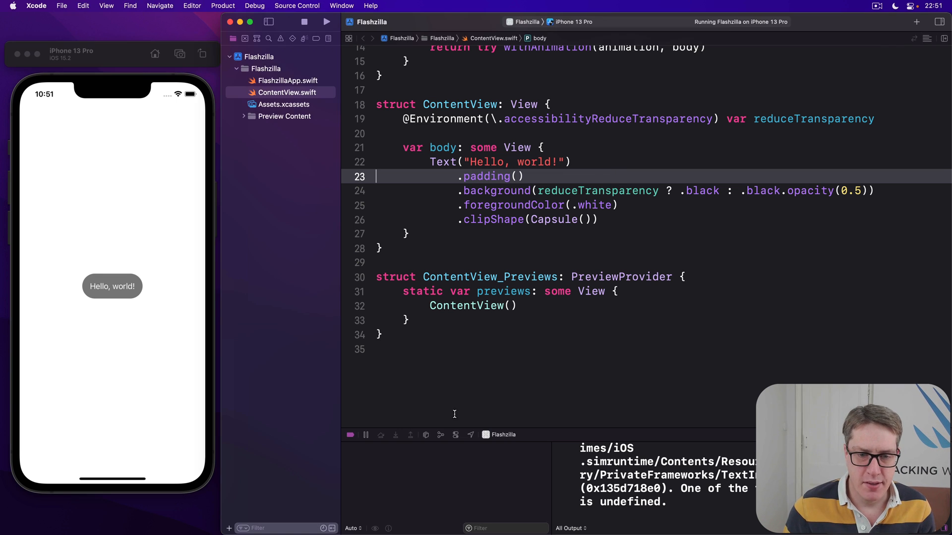
Step: Enable accessibility Environment Overrides and toggle Reduce Transparency on and off twice
{"action": "left_click", "coordinate": [470, 435]}
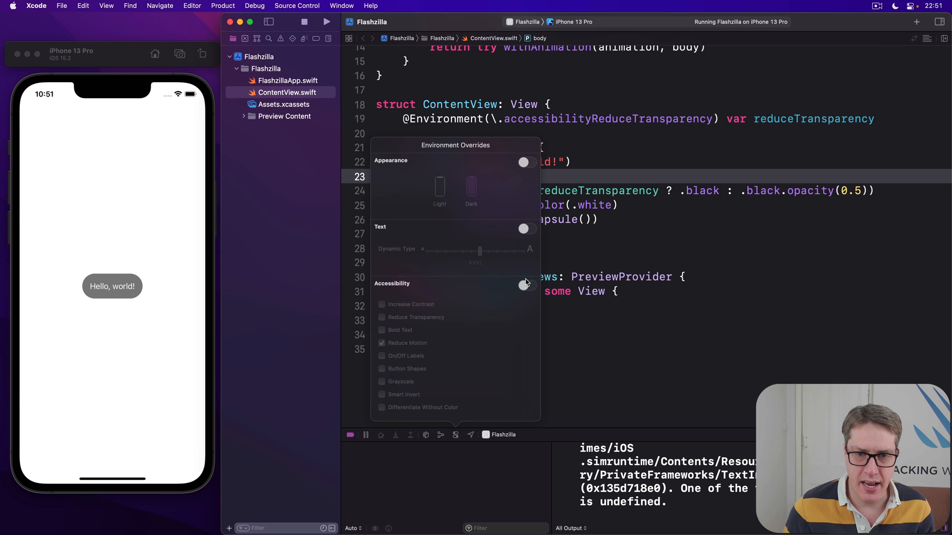
{"action": "left_click", "coordinate": [525, 285]}
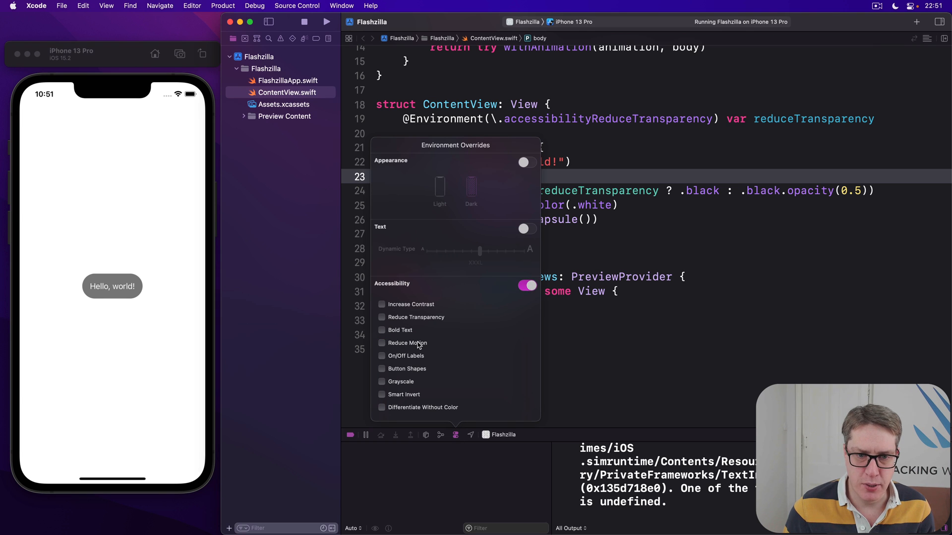
{"action": "left_click", "coordinate": [381, 317]}
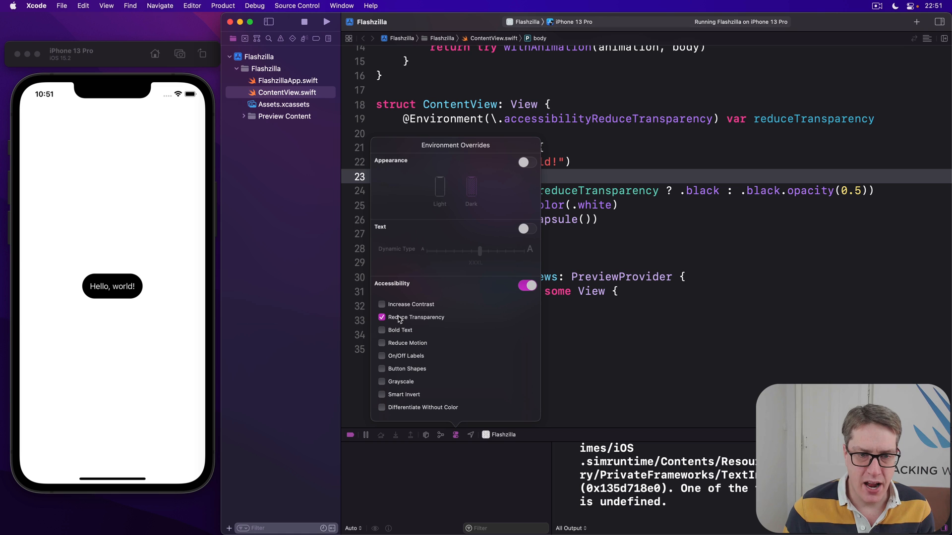
{"action": "left_click", "coordinate": [381, 316]}
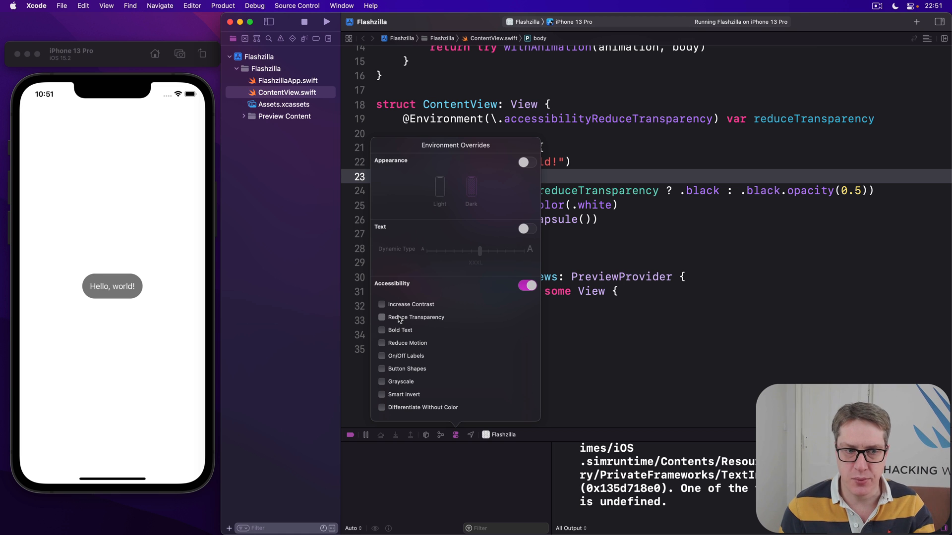
{"action": "left_click", "coordinate": [382, 317]}
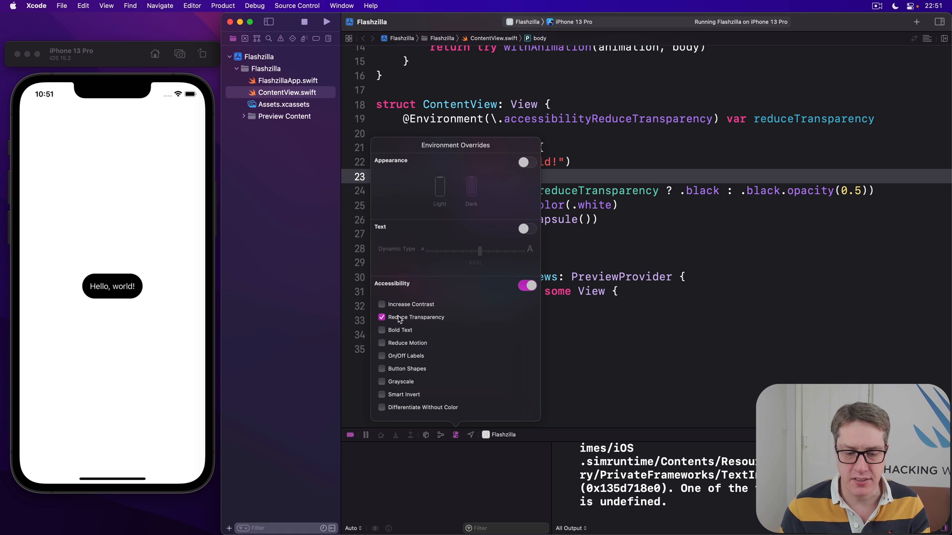
{"action": "left_click", "coordinate": [381, 317]}
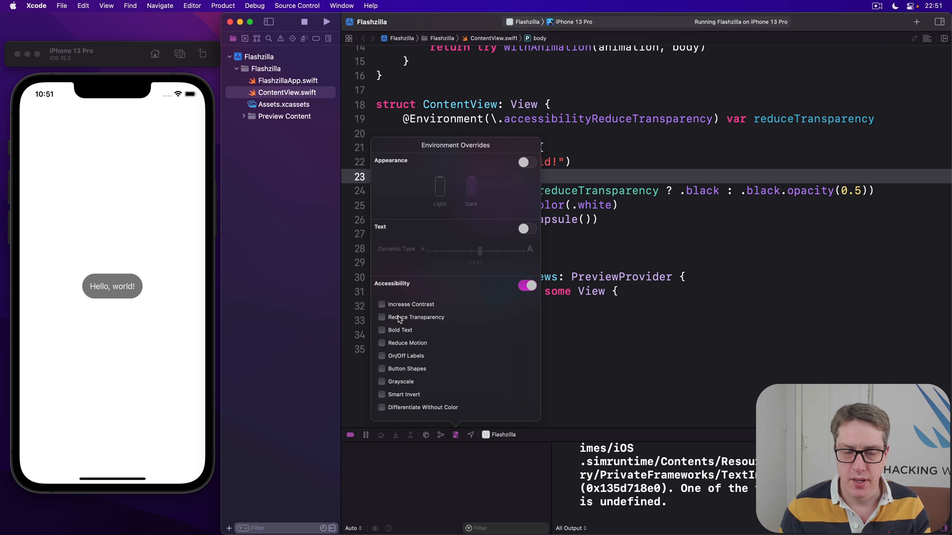
{"action": "left_click", "coordinate": [618, 262]}
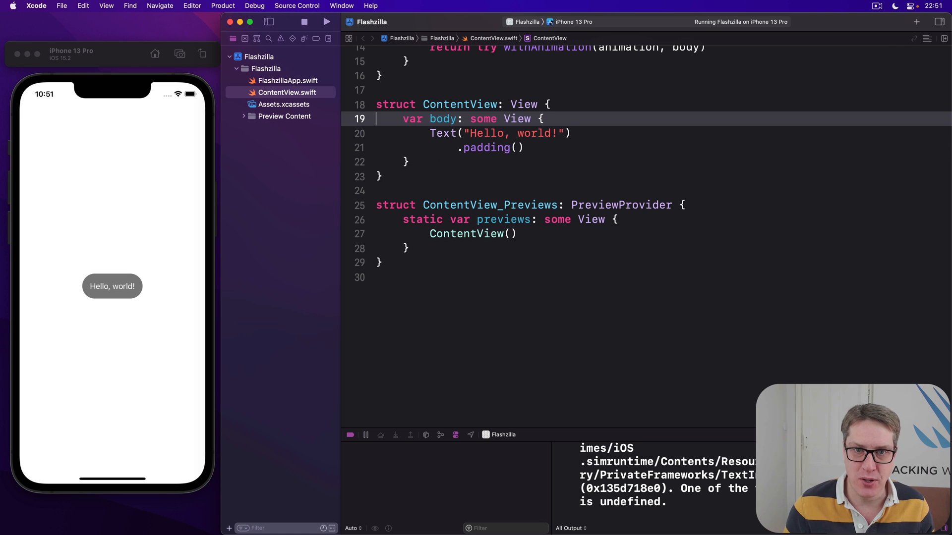
Step: Delete the withOptionalAnimation helper function from ContentView.swift
{"action": "scroll", "scroll_direction": "up", "scroll_amount": 3}
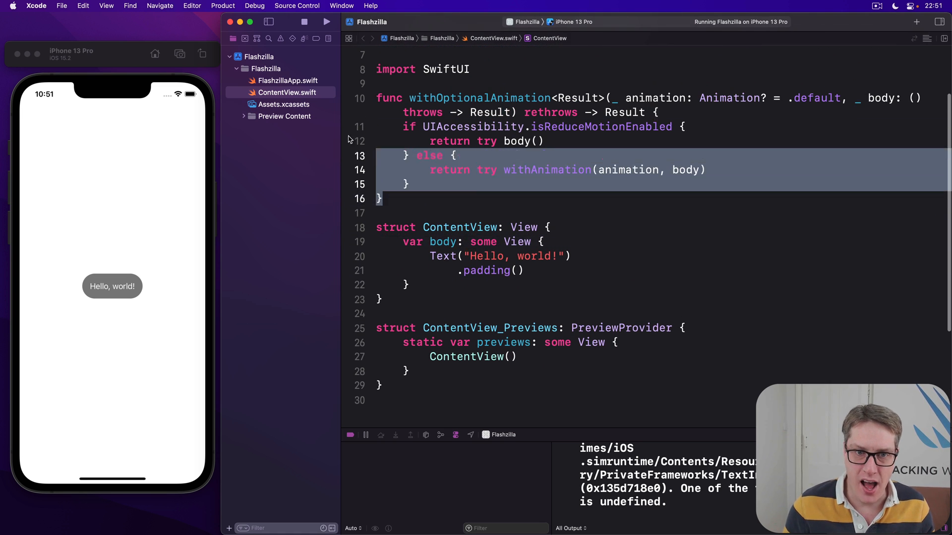
{"action": "key", "text": "delete"}
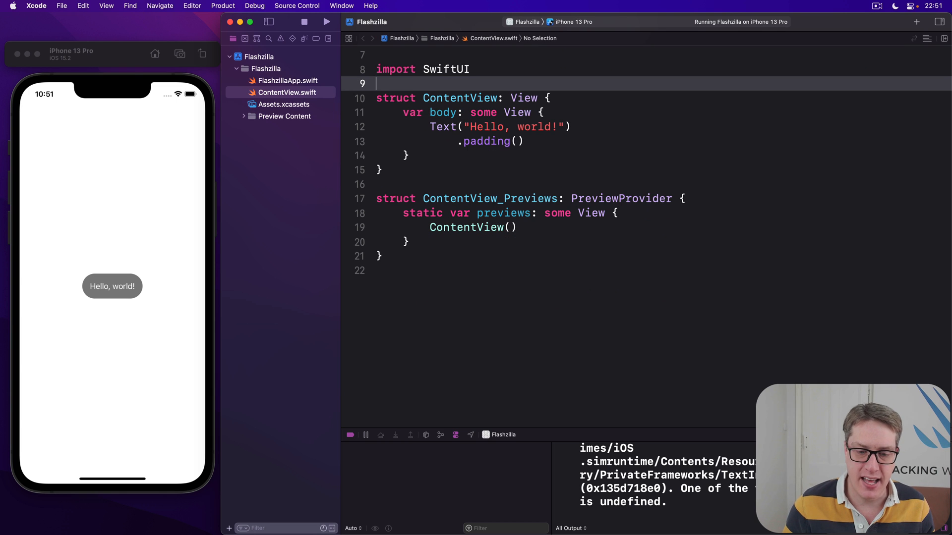